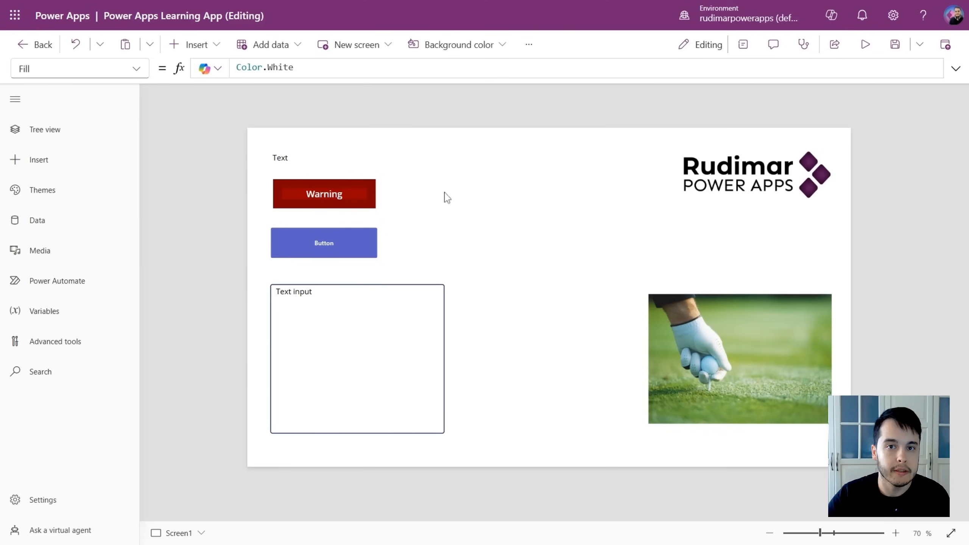
{"action": "mouse_move", "coordinate": [413, 239]}
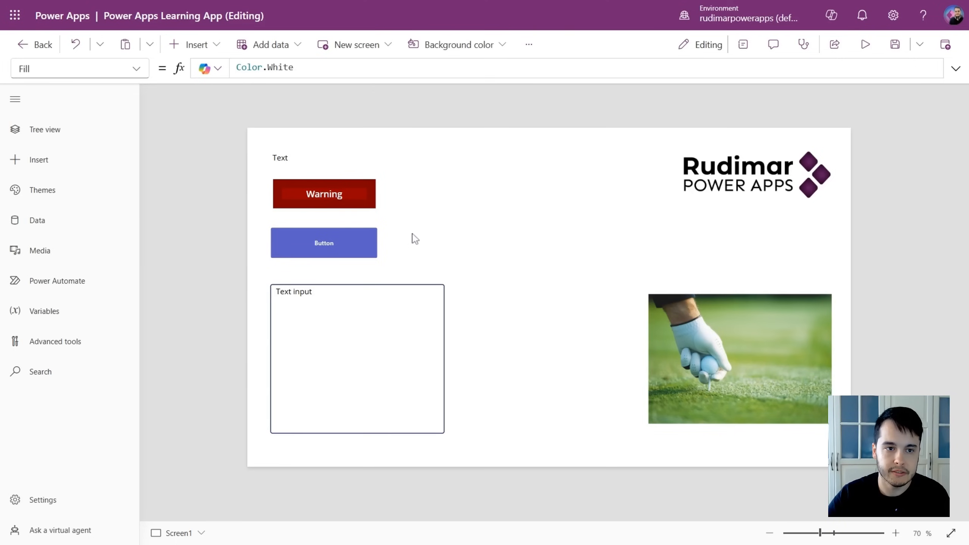
{"action": "mouse_move", "coordinate": [456, 44]}
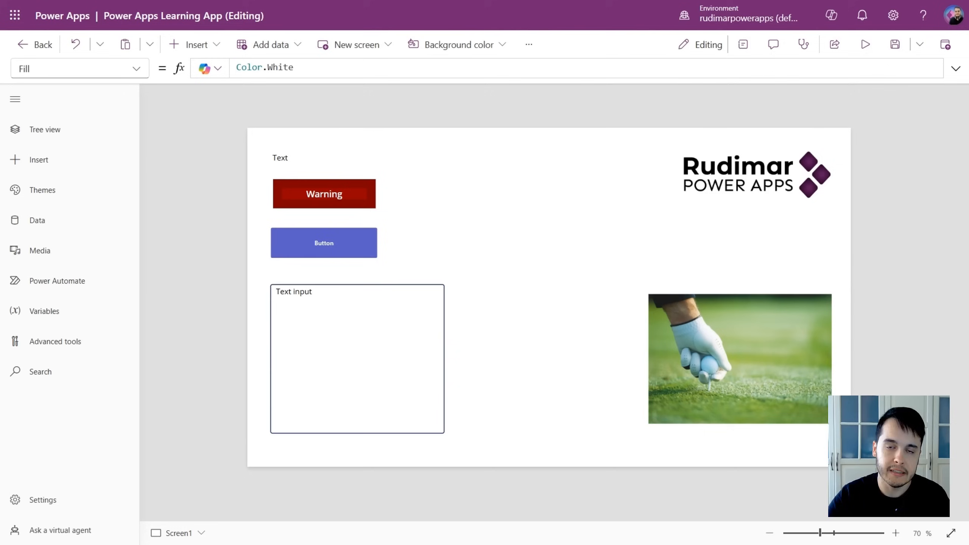
{"action": "mouse_move", "coordinate": [543, 242]}
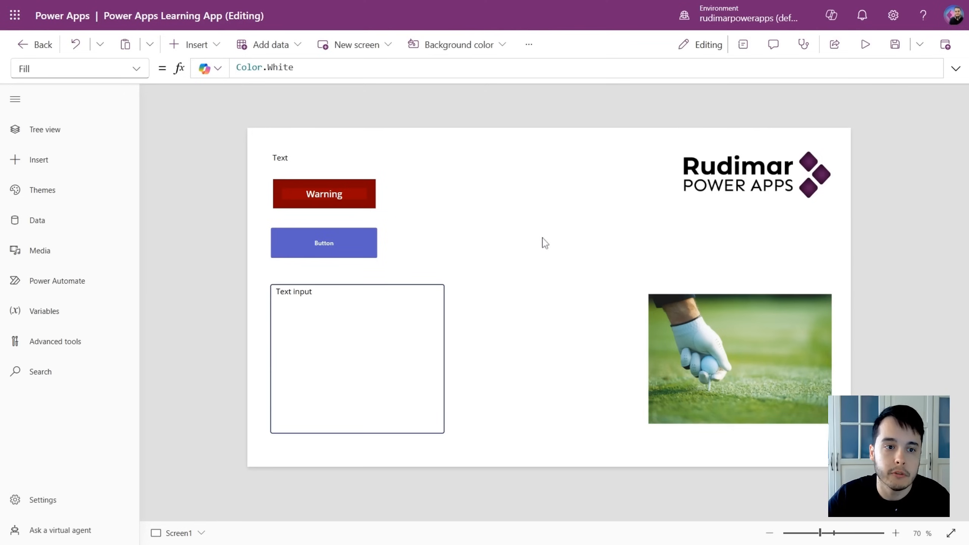
Zoom the canvas in from 70% to 80%
{"action": "left_click", "coordinate": [739, 359]}
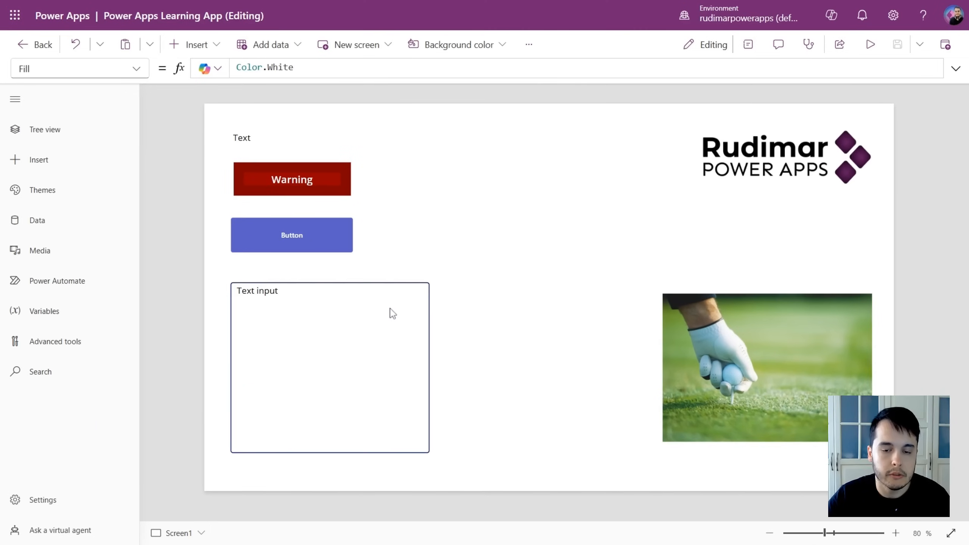
Show the Tree view outline, select TextInput1, then return to the screen
{"action": "left_click", "coordinate": [45, 129]}
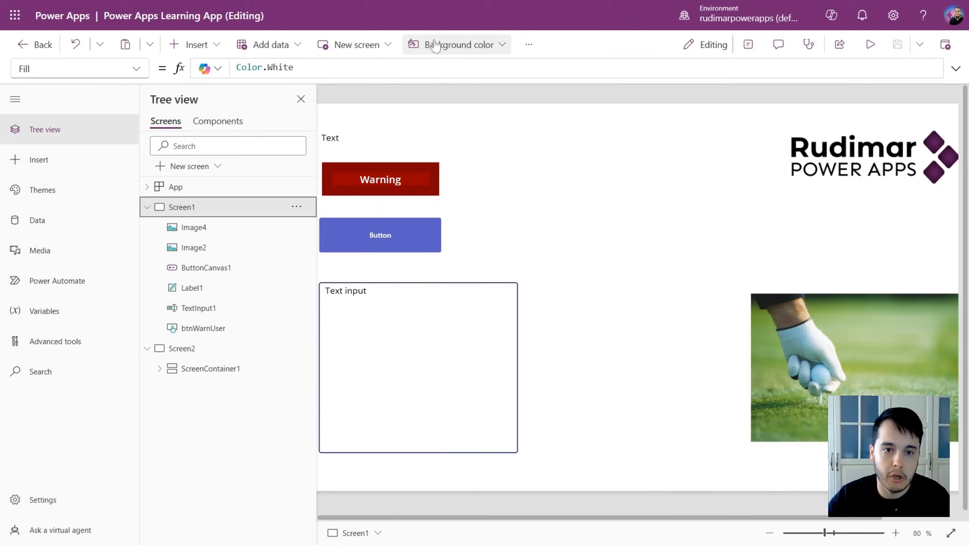
{"action": "mouse_move", "coordinate": [490, 51]}
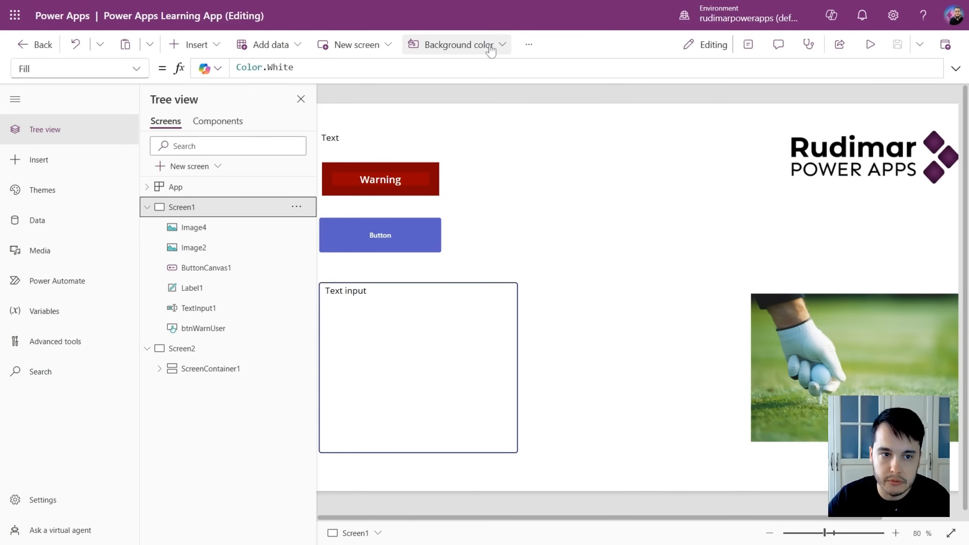
{"action": "mouse_move", "coordinate": [196, 45]}
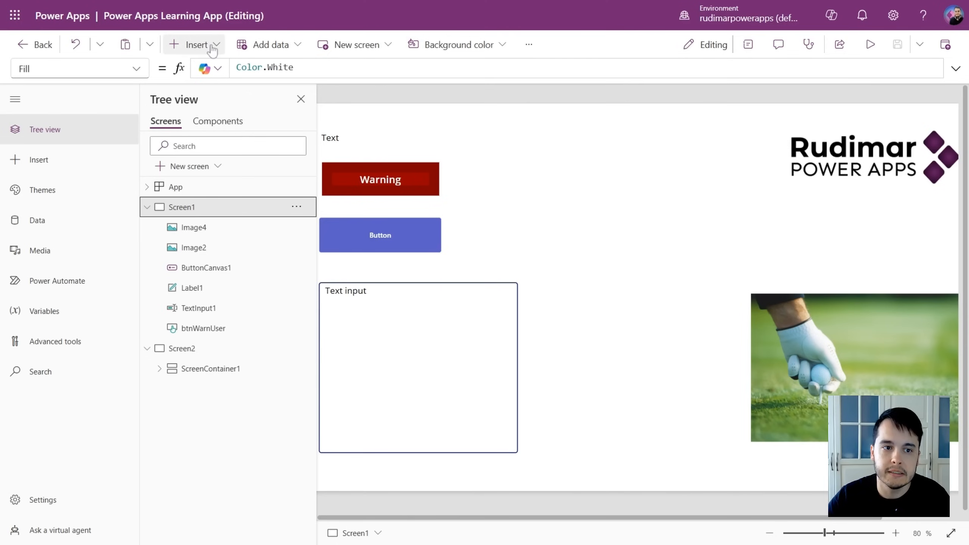
{"action": "mouse_move", "coordinate": [534, 63]}
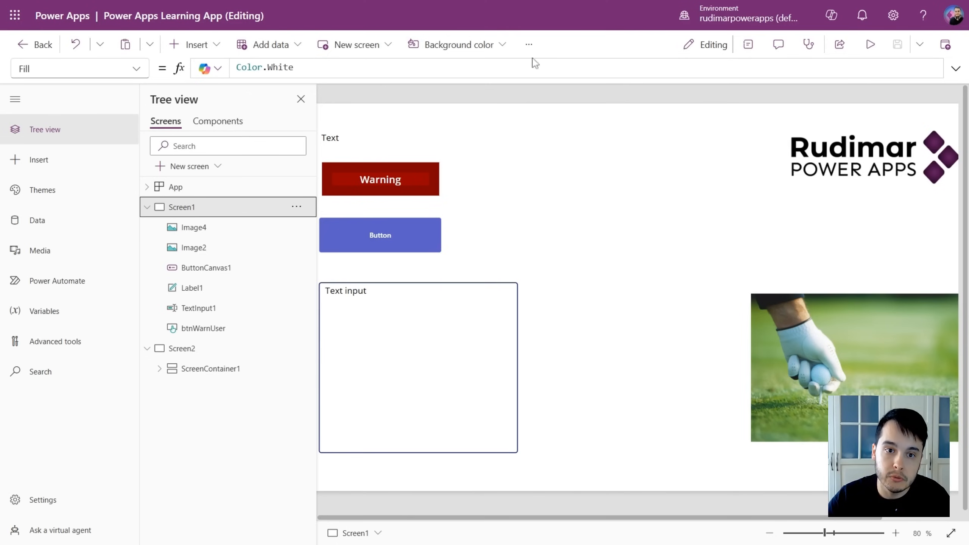
{"action": "left_click", "coordinate": [529, 43]}
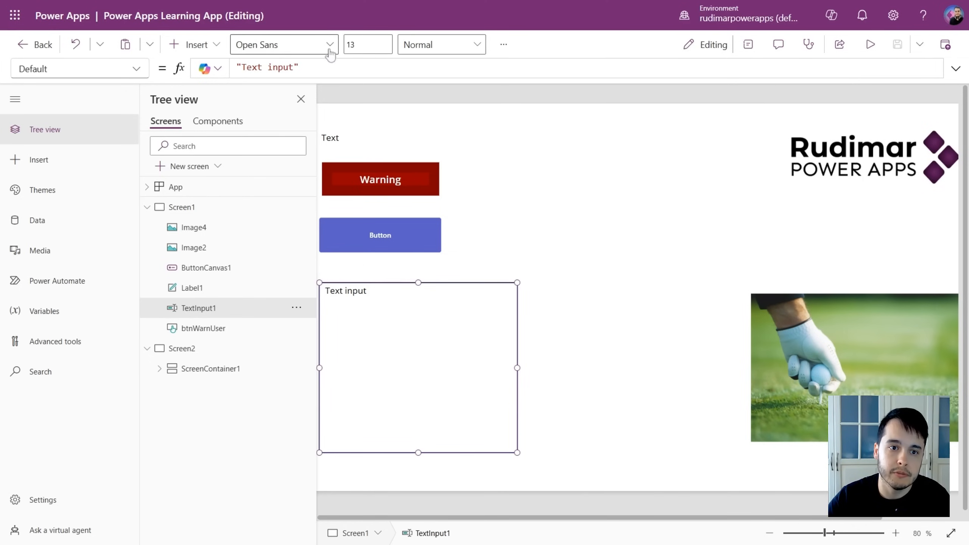
{"action": "left_click", "coordinate": [440, 44]}
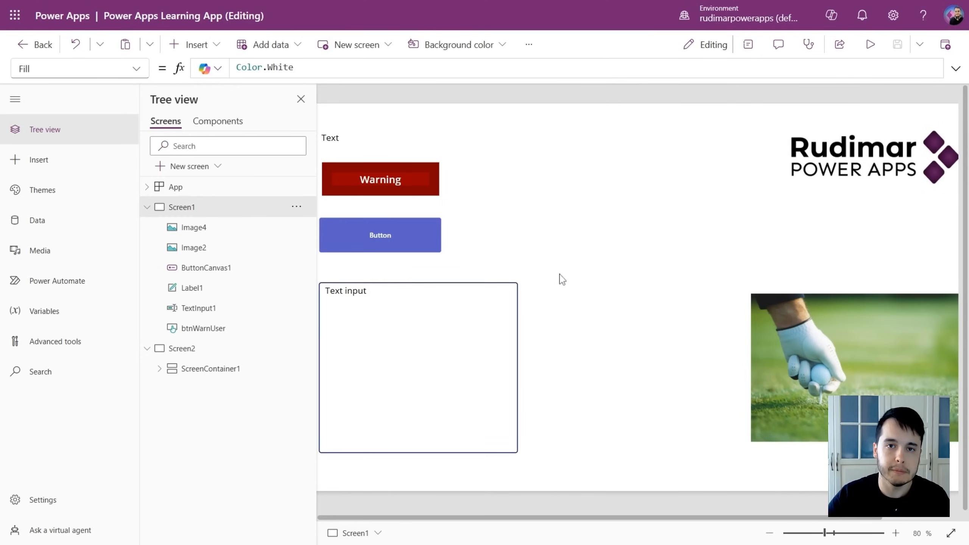
{"action": "mouse_move", "coordinate": [552, 179]}
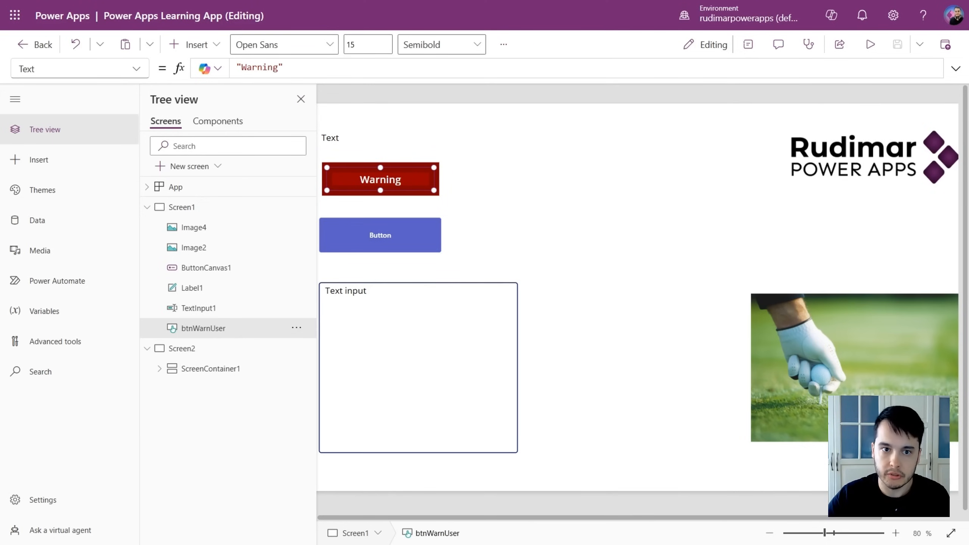
{"action": "mouse_move", "coordinate": [301, 100]}
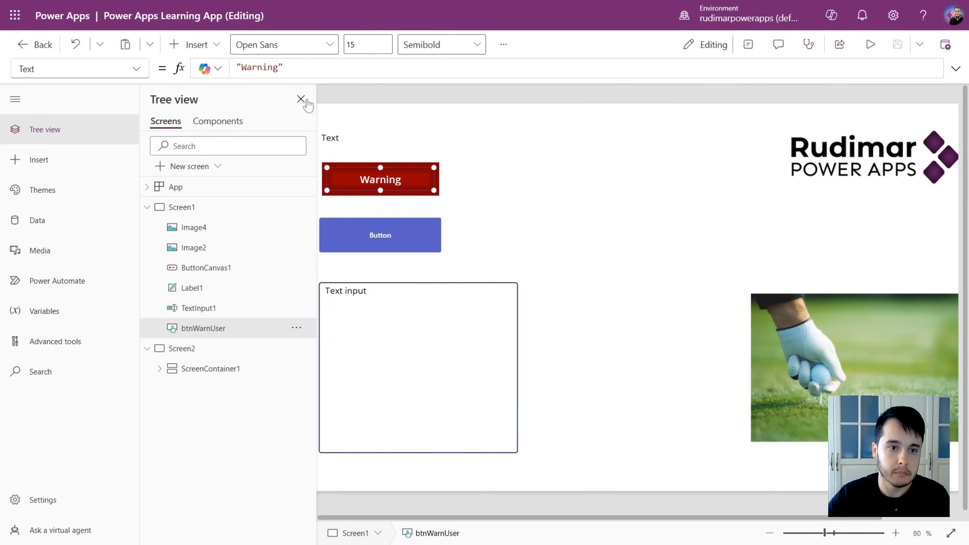
Close Tree view and briefly inspect the Warning button's properties before closing them
{"action": "left_click", "coordinate": [301, 99]}
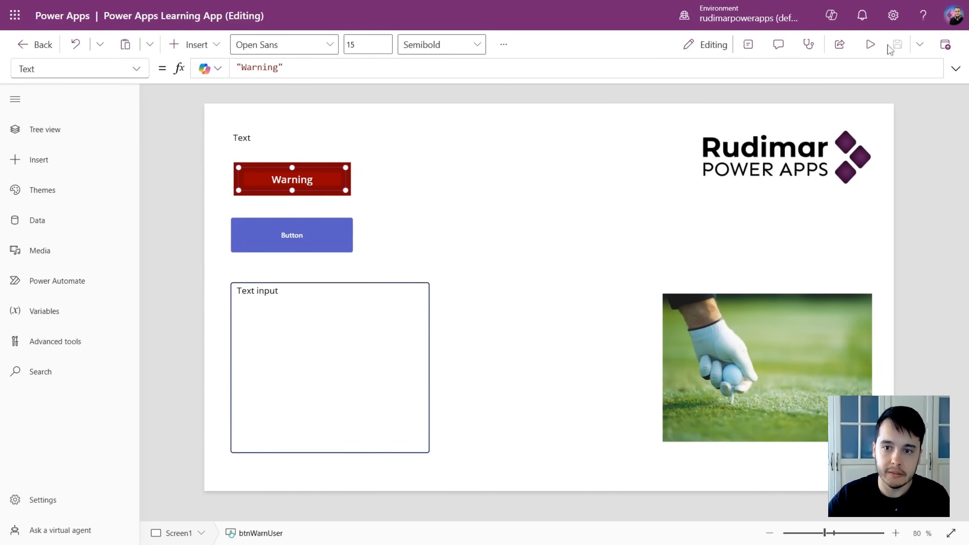
{"action": "mouse_move", "coordinate": [711, 61]}
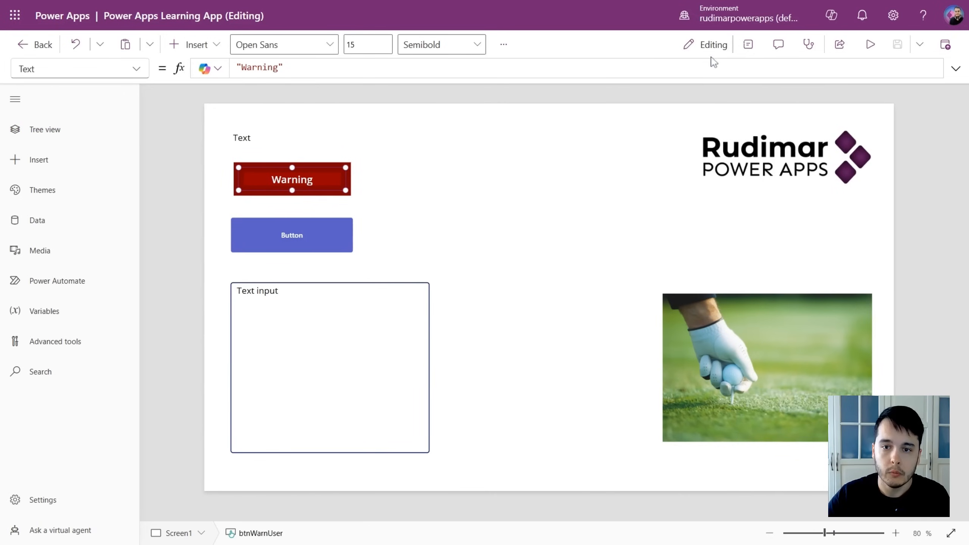
{"action": "mouse_move", "coordinate": [834, 61]}
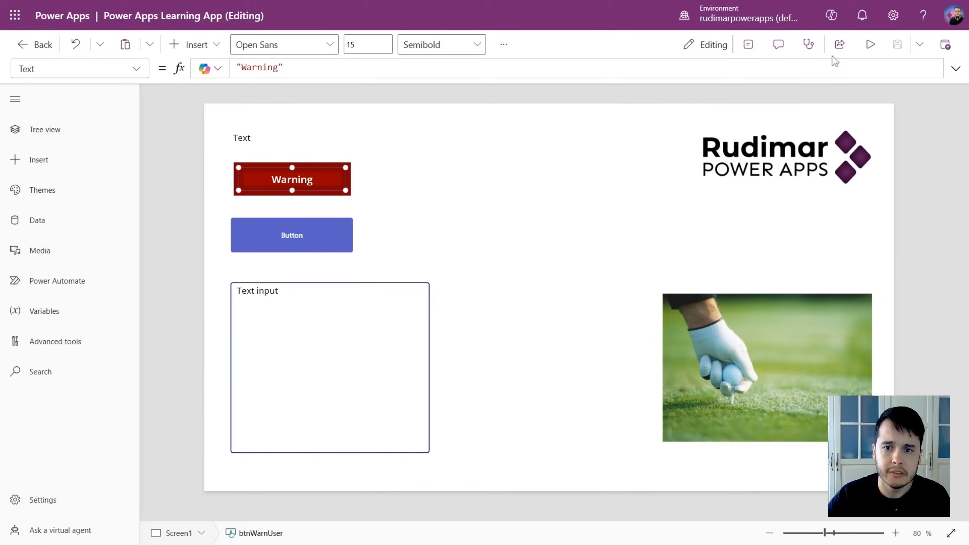
{"action": "mouse_move", "coordinate": [722, 54]}
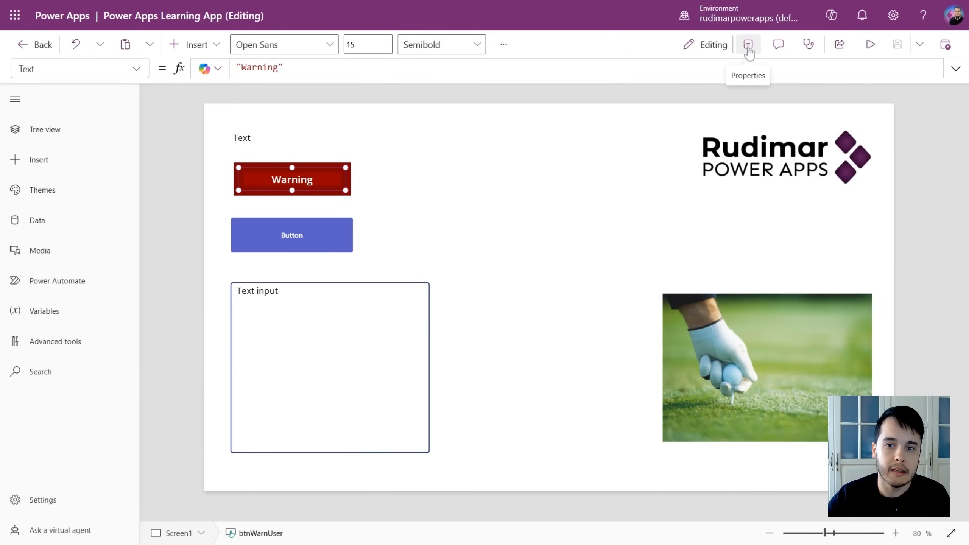
{"action": "left_click", "coordinate": [748, 44]}
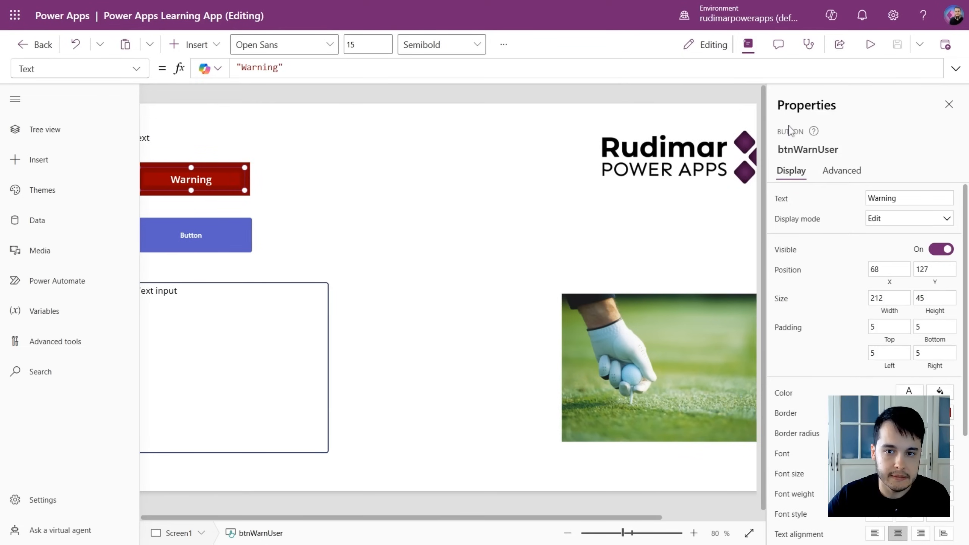
{"action": "left_click", "coordinate": [948, 103]}
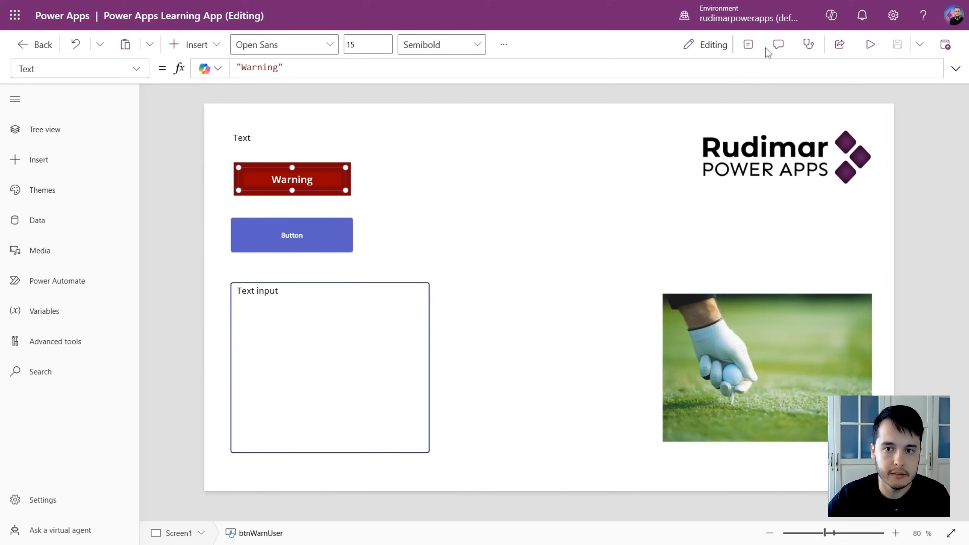
Post the comment 'Do the home screen' and reopen the Tree view outline
{"action": "left_click", "coordinate": [778, 44]}
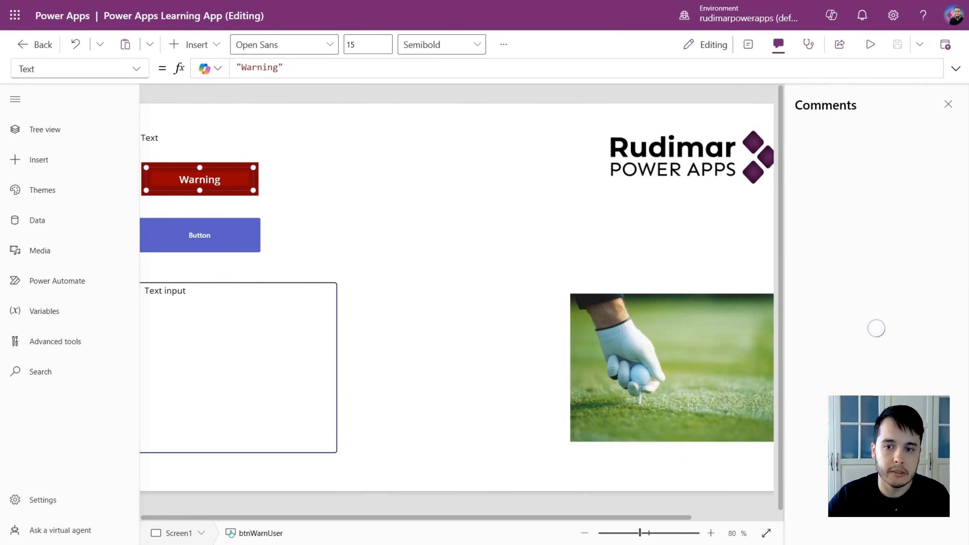
{"action": "mouse_move", "coordinate": [506, 286]}
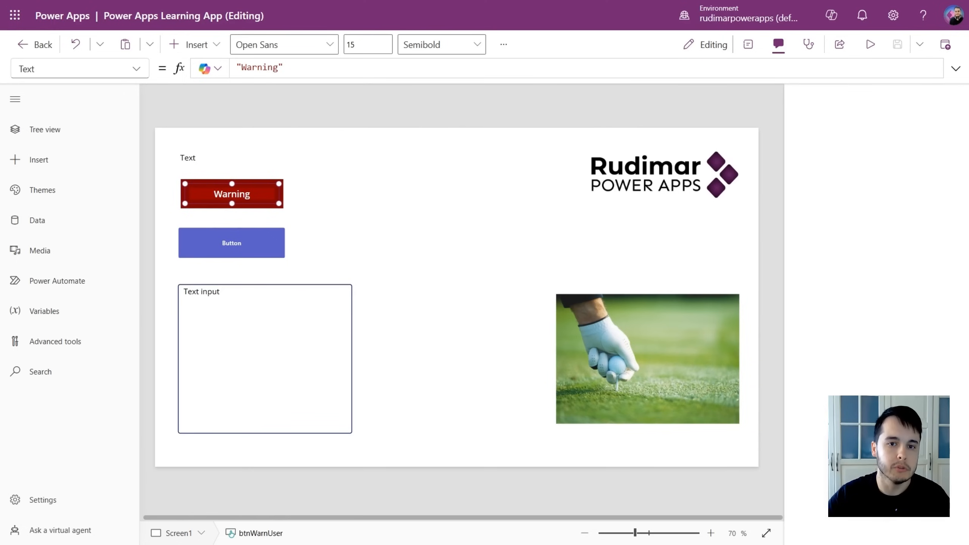
{"action": "left_click", "coordinate": [778, 43]}
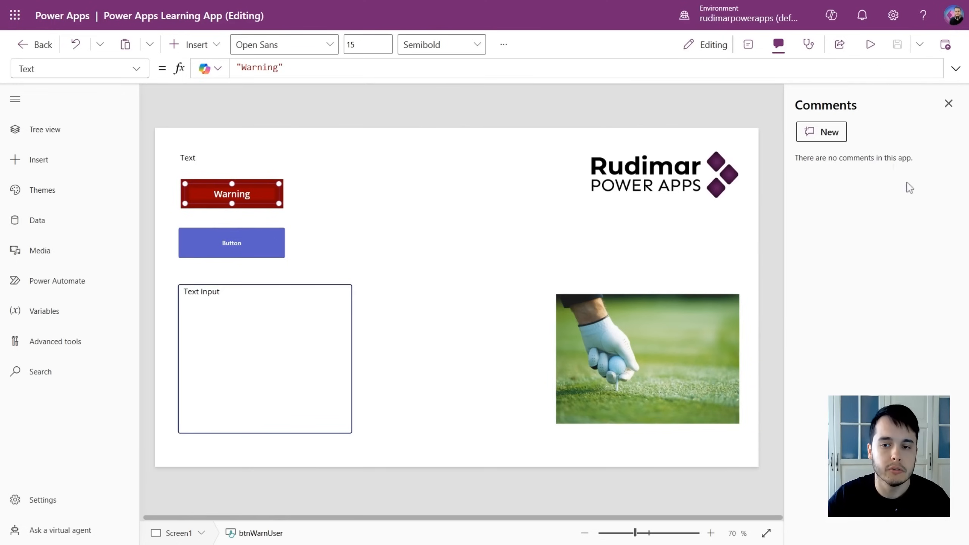
{"action": "mouse_move", "coordinate": [839, 137]}
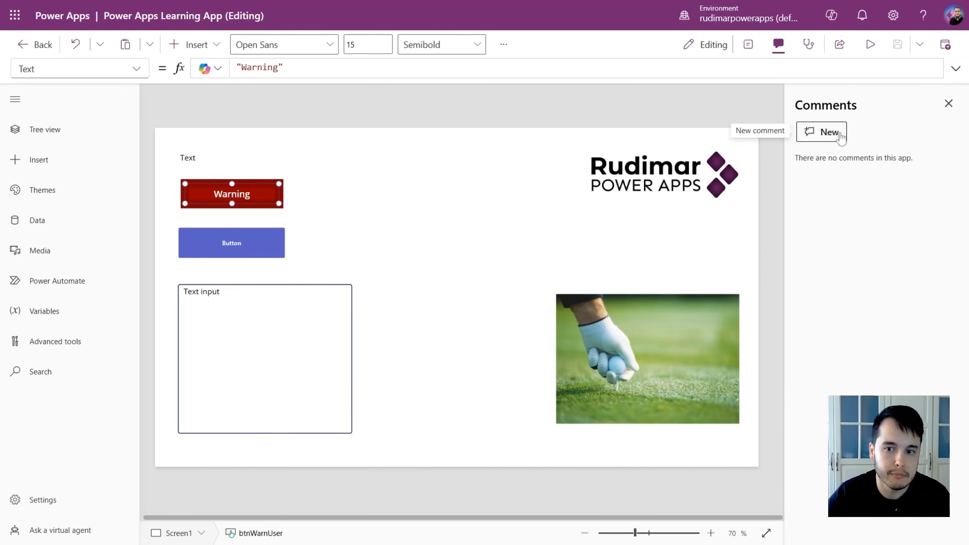
{"action": "left_click", "coordinate": [821, 132]}
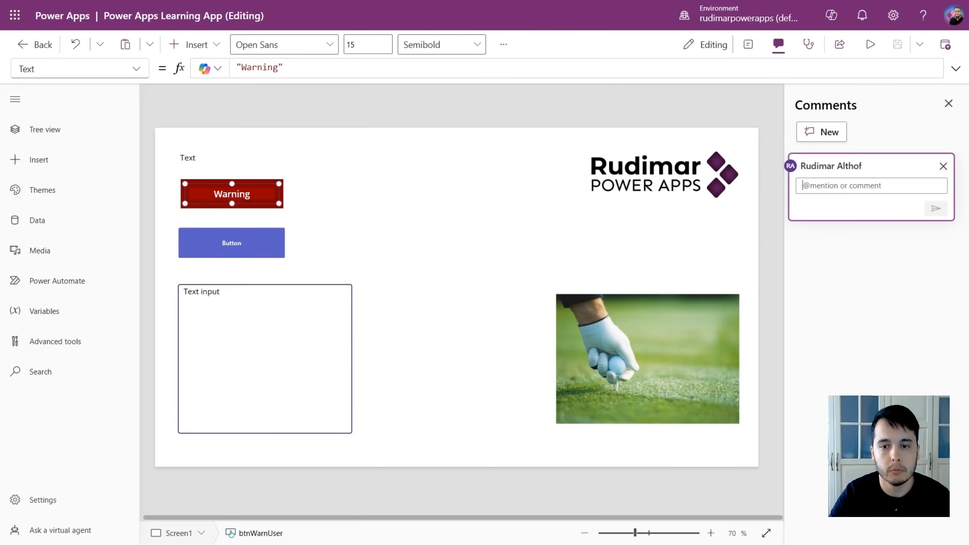
{"action": "type", "text": "Do the home sc"}
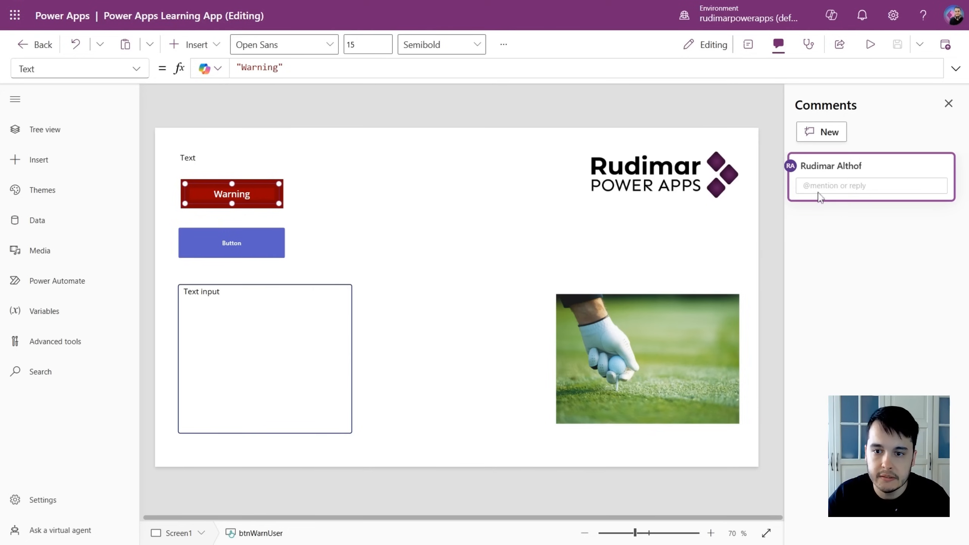
{"action": "mouse_move", "coordinate": [833, 207]}
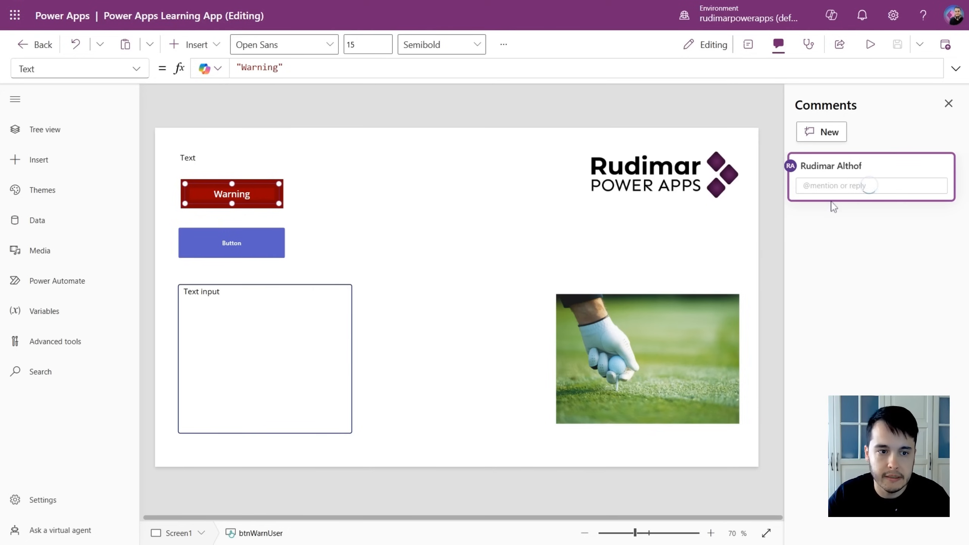
{"action": "mouse_move", "coordinate": [880, 204]}
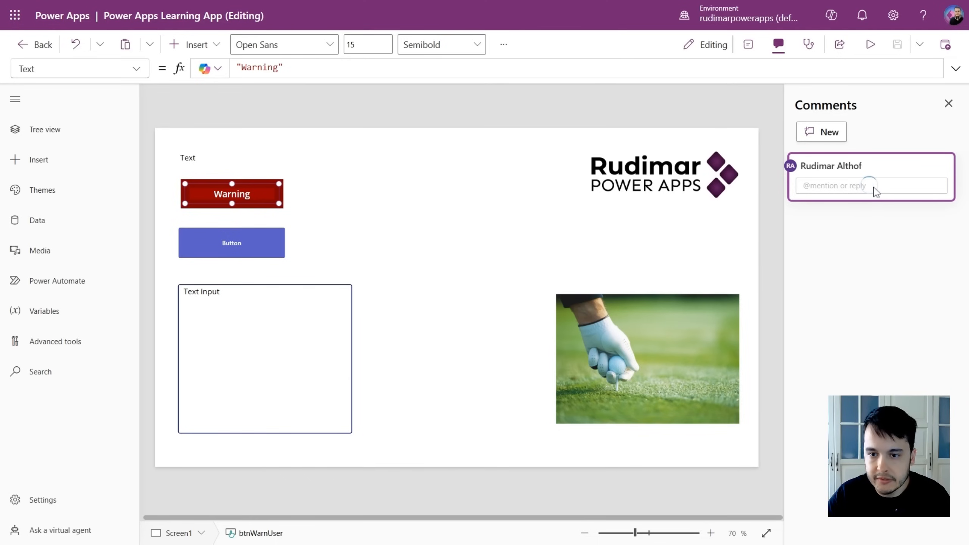
{"action": "type", "text": "Do the home screen"}
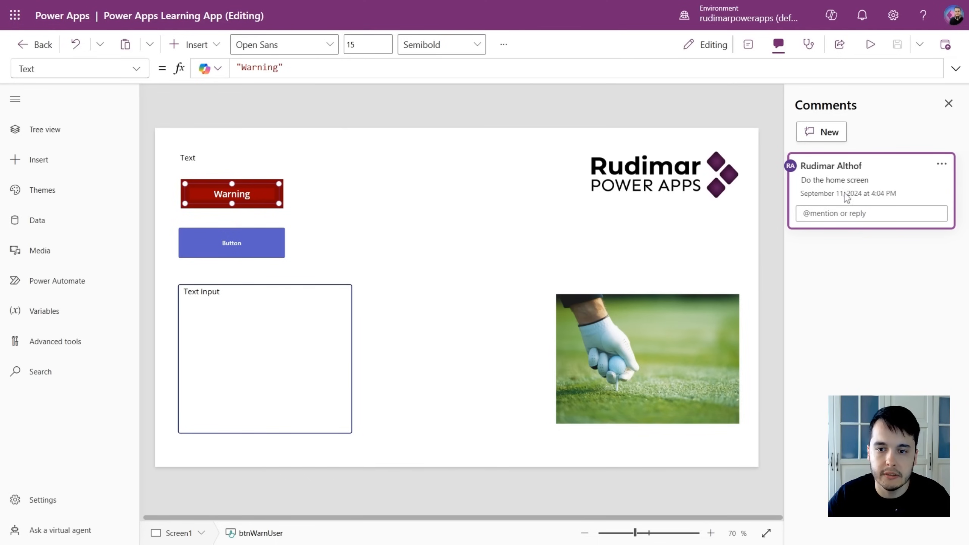
{"action": "left_click", "coordinate": [870, 213]}
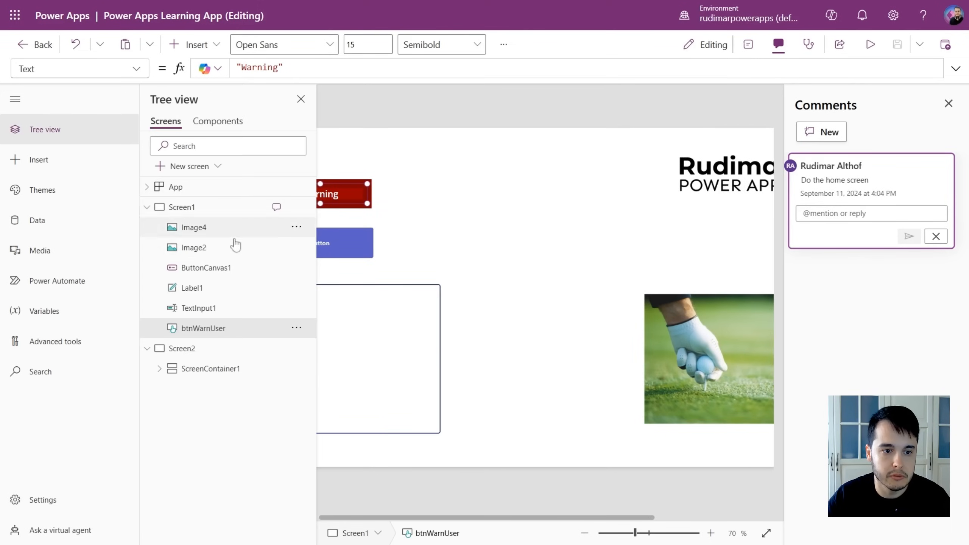
{"action": "mouse_move", "coordinate": [274, 210]}
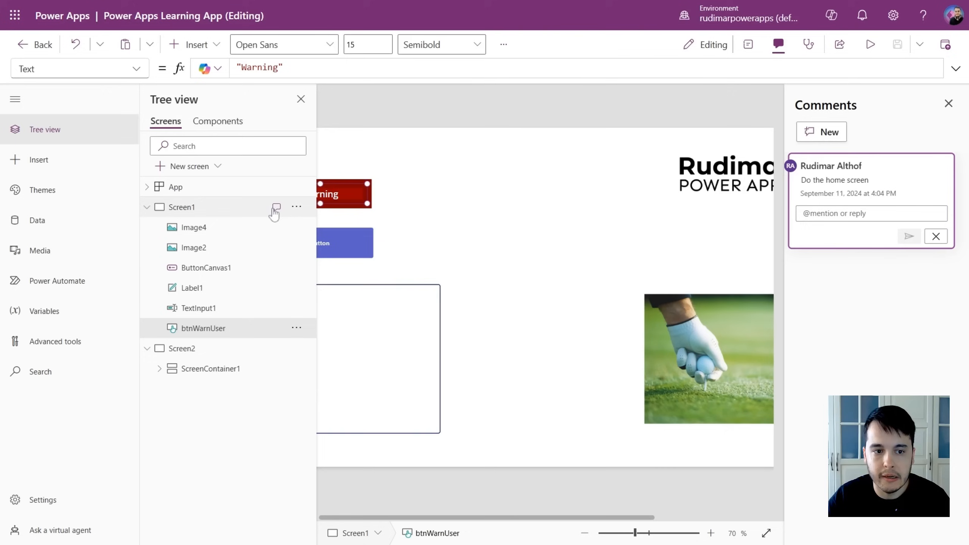
Run App checker on Screen1, review accessibility issues, then confirm no formula errors
{"action": "left_click", "coordinate": [181, 207]}
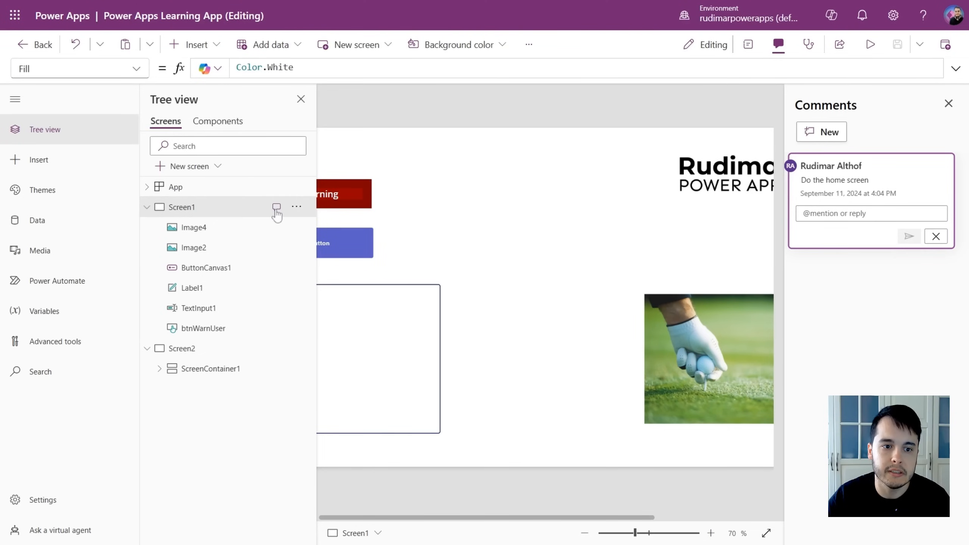
{"action": "mouse_move", "coordinate": [852, 88]}
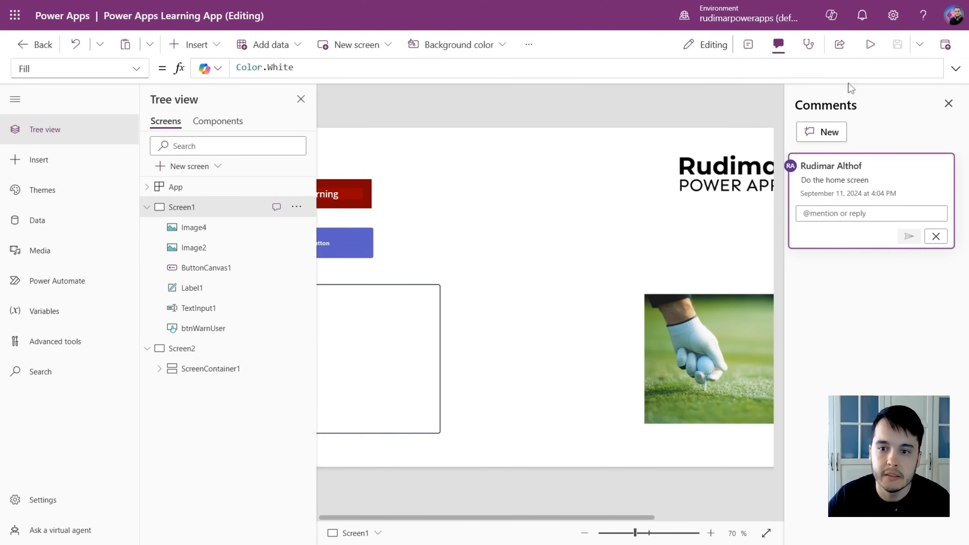
{"action": "left_click", "coordinate": [808, 44]}
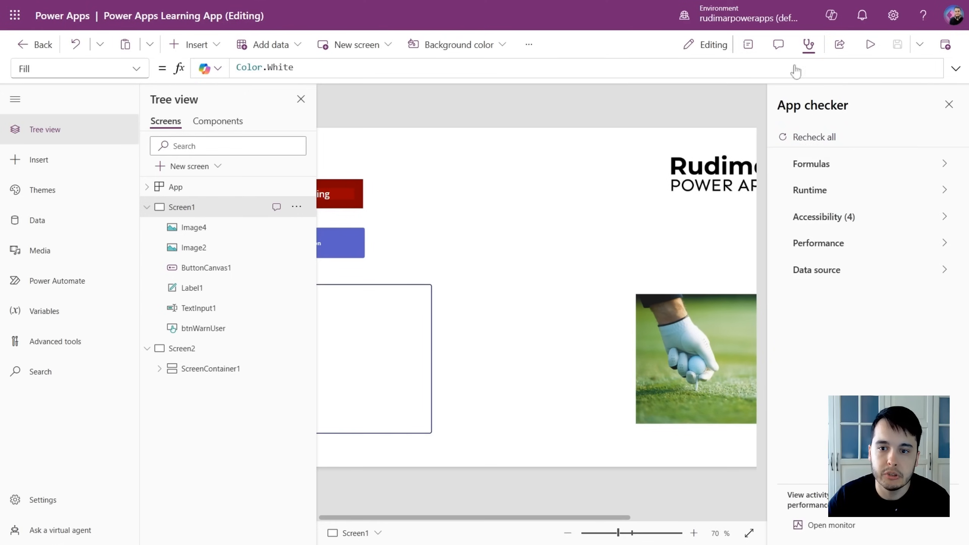
{"action": "left_click", "coordinate": [301, 99]}
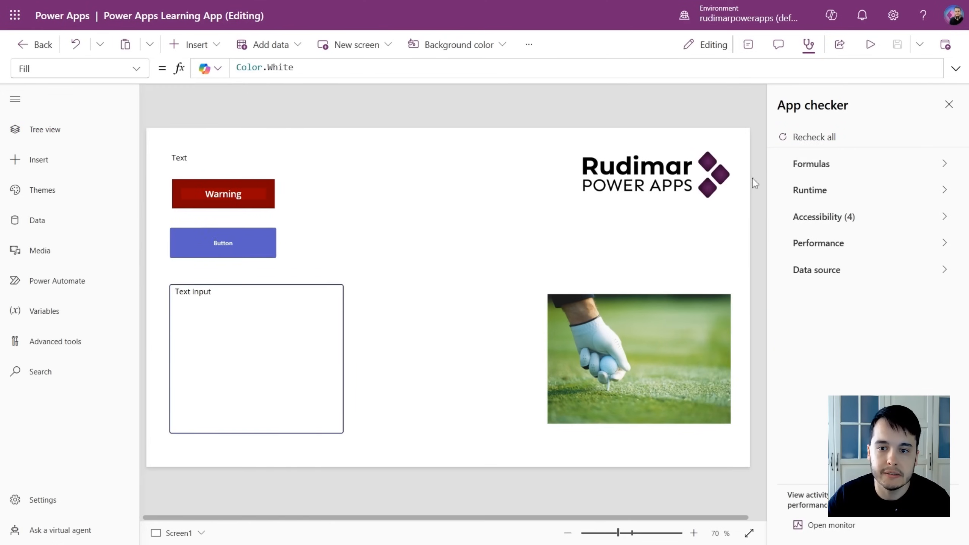
{"action": "mouse_move", "coordinate": [845, 177]}
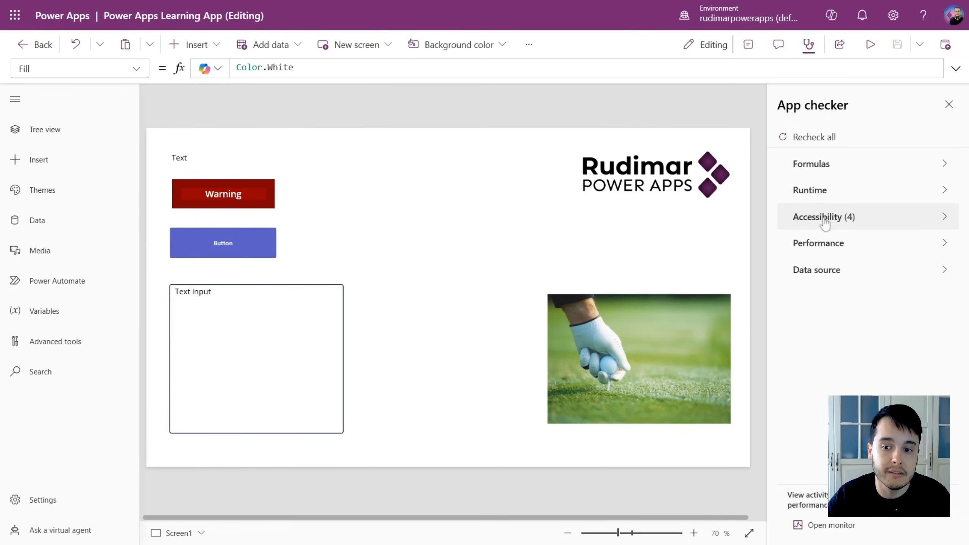
{"action": "left_click", "coordinate": [824, 217]}
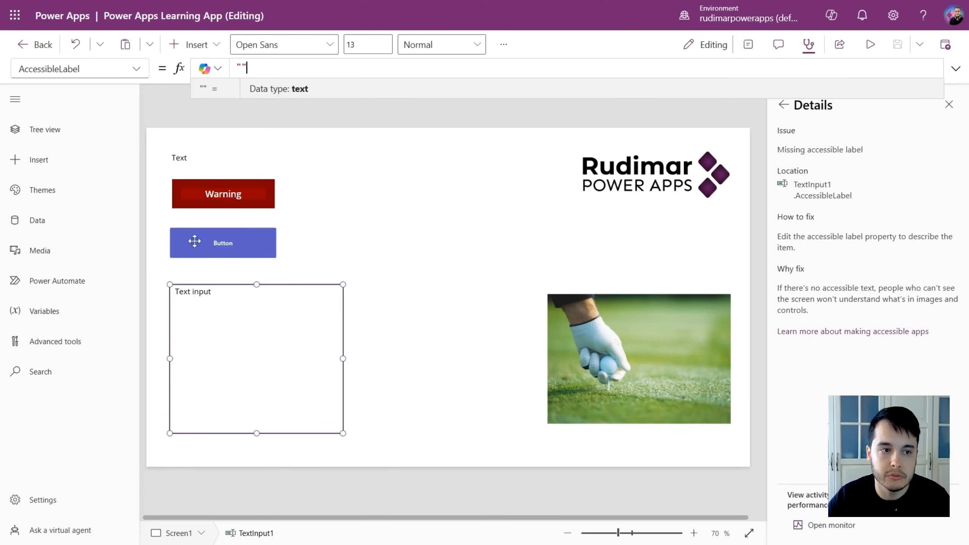
{"action": "mouse_move", "coordinate": [766, 139]}
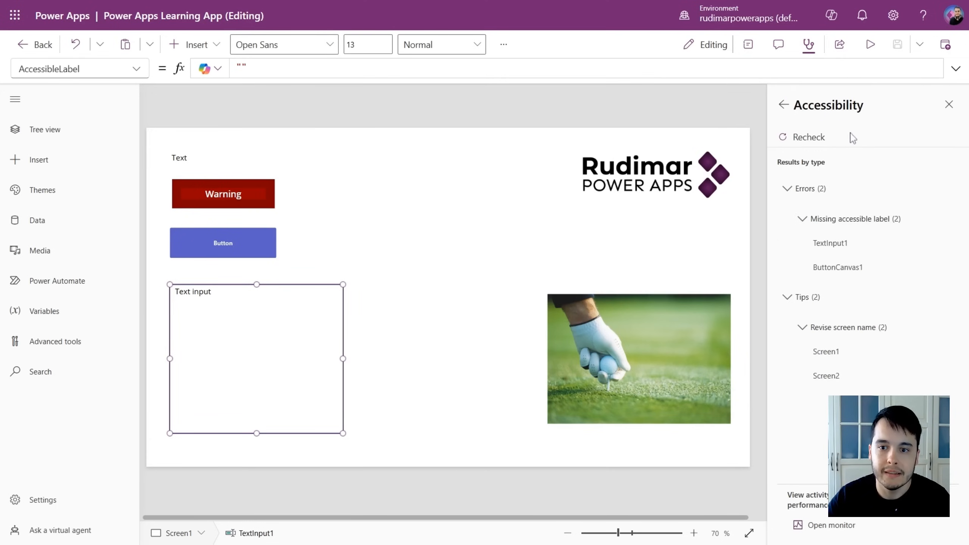
{"action": "left_click", "coordinate": [782, 104]}
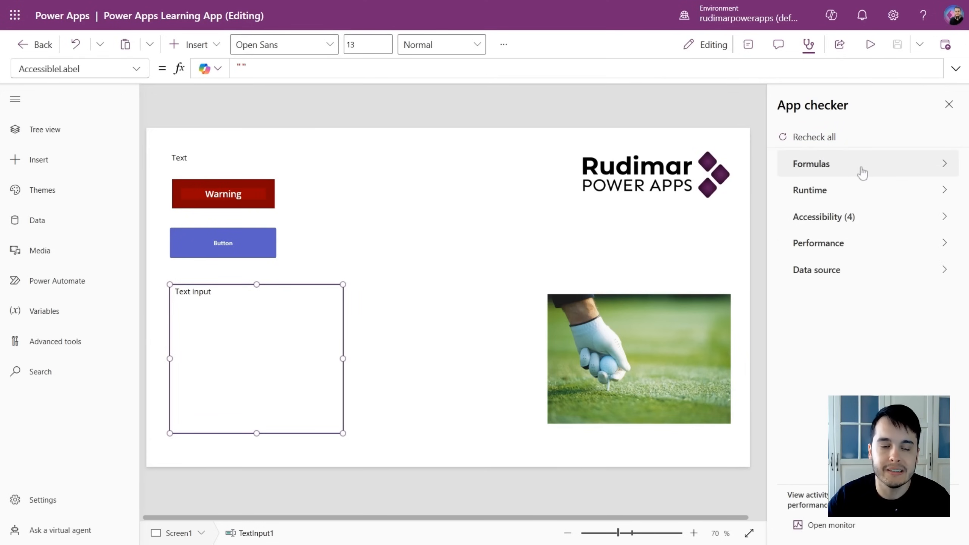
{"action": "left_click", "coordinate": [811, 163]}
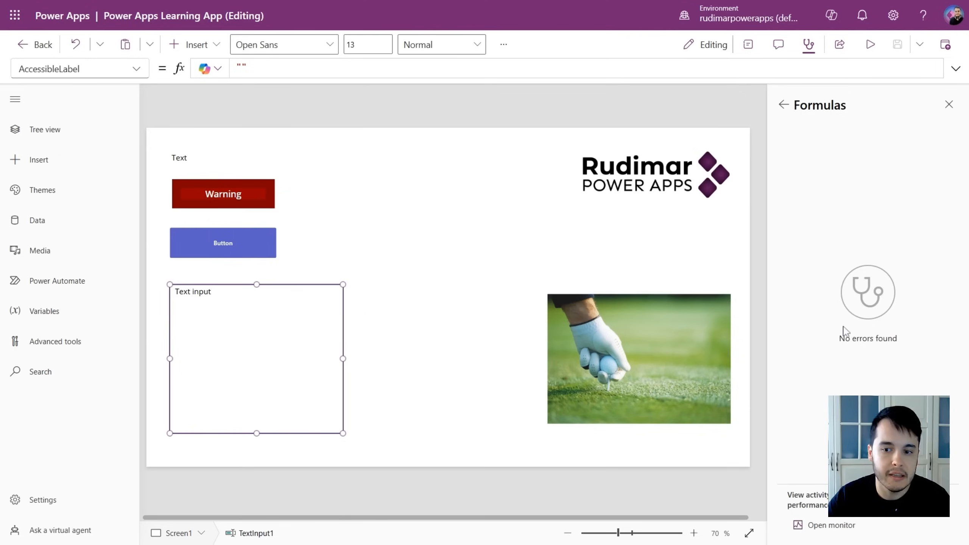
{"action": "mouse_move", "coordinate": [879, 278]}
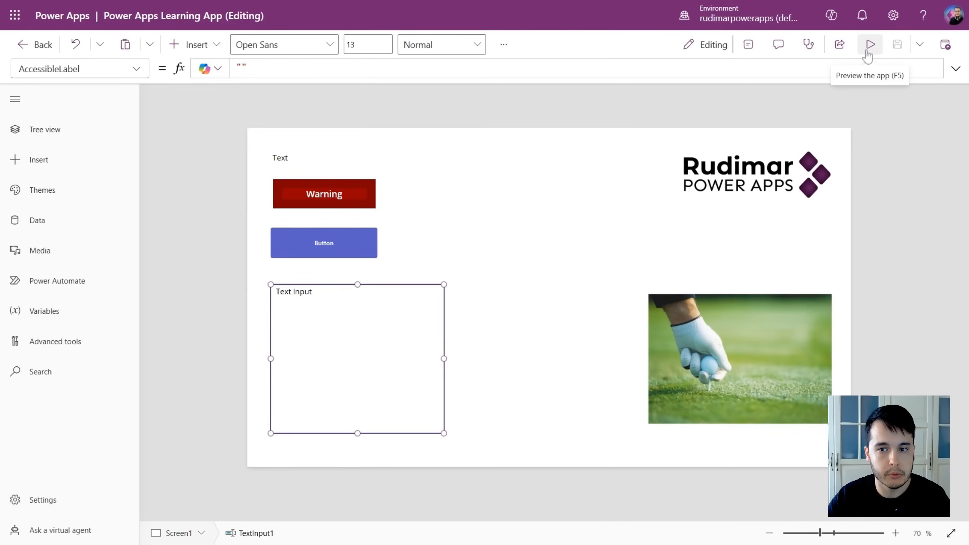
Preview the app, exit to editing, and confirm all changes are saved
{"action": "left_click", "coordinate": [869, 44]}
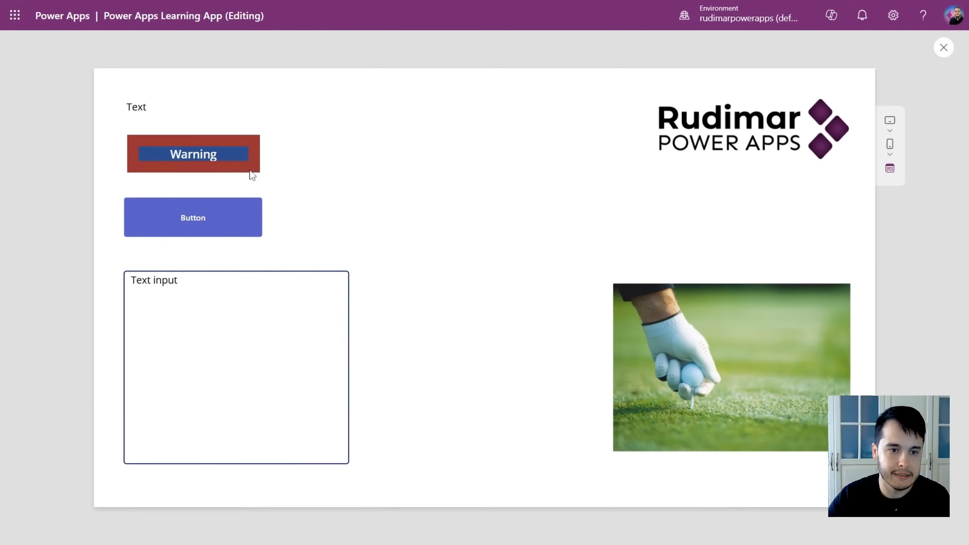
{"action": "left_click", "coordinate": [192, 154]}
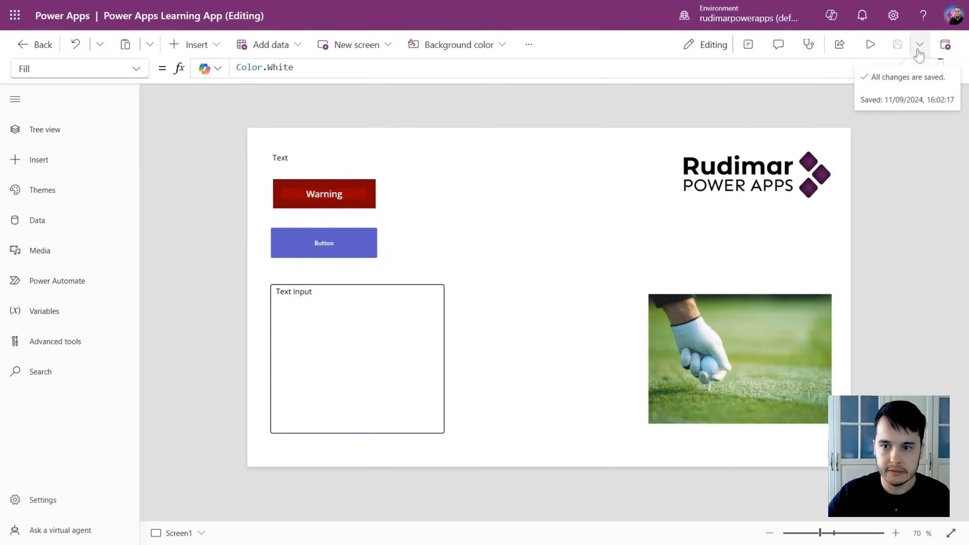
{"action": "left_click", "coordinate": [919, 45]}
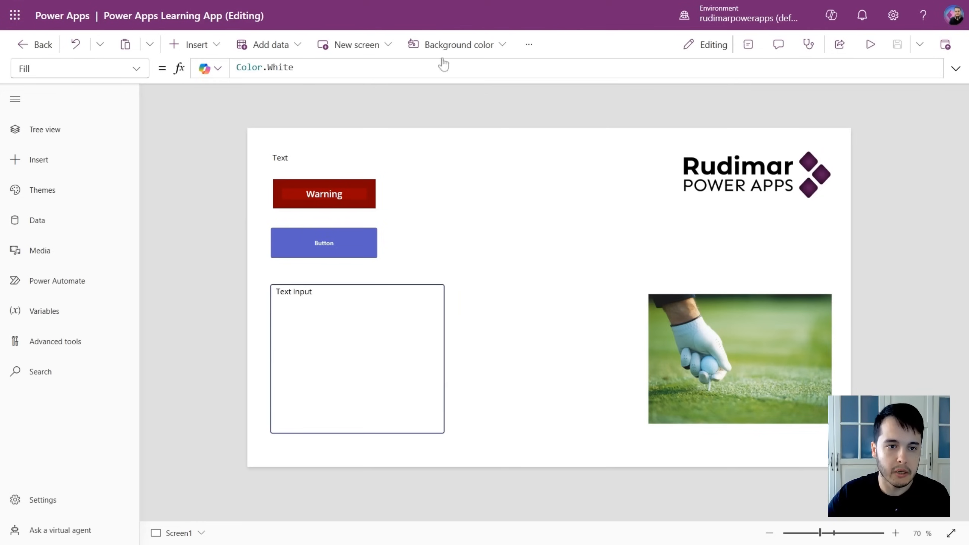
{"action": "mouse_move", "coordinate": [402, 151]}
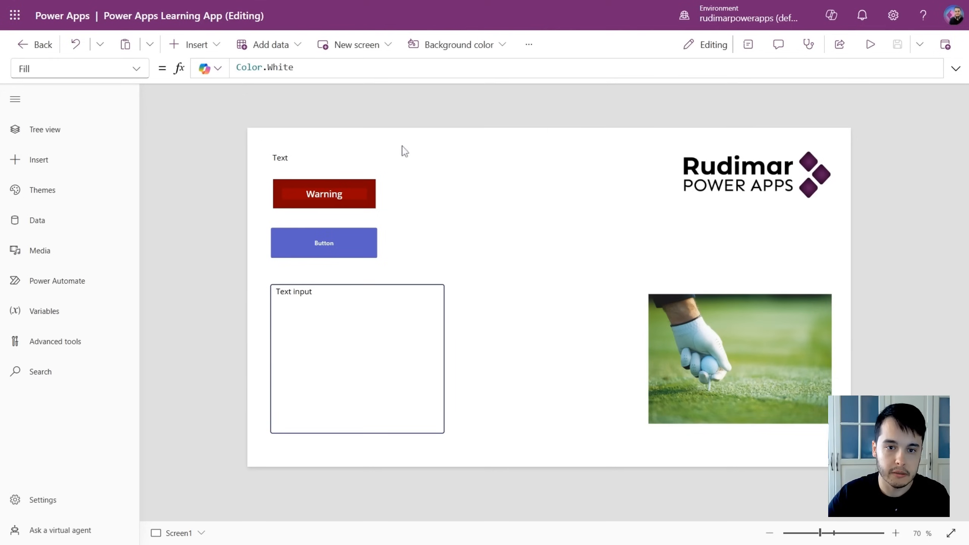
{"action": "mouse_move", "coordinate": [351, 322]}
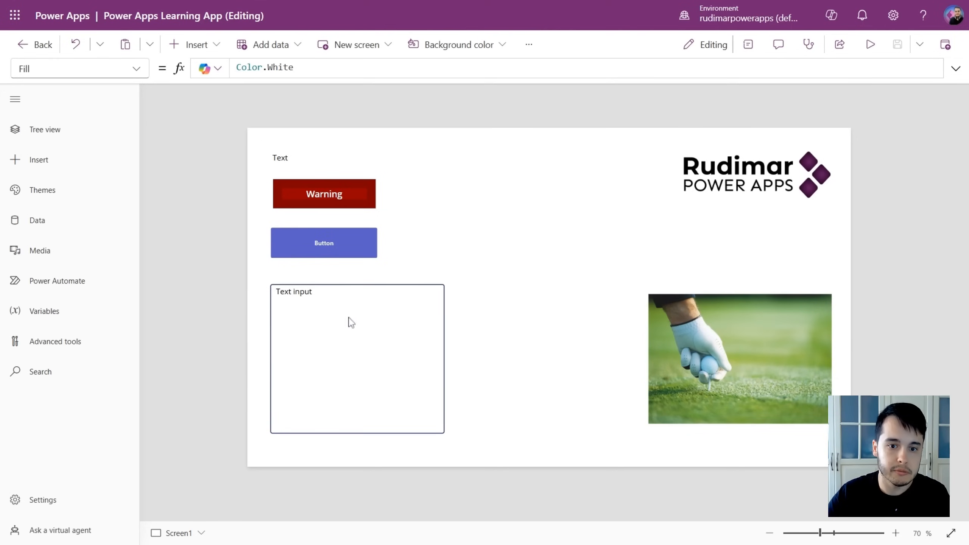
{"action": "mouse_move", "coordinate": [428, 176]}
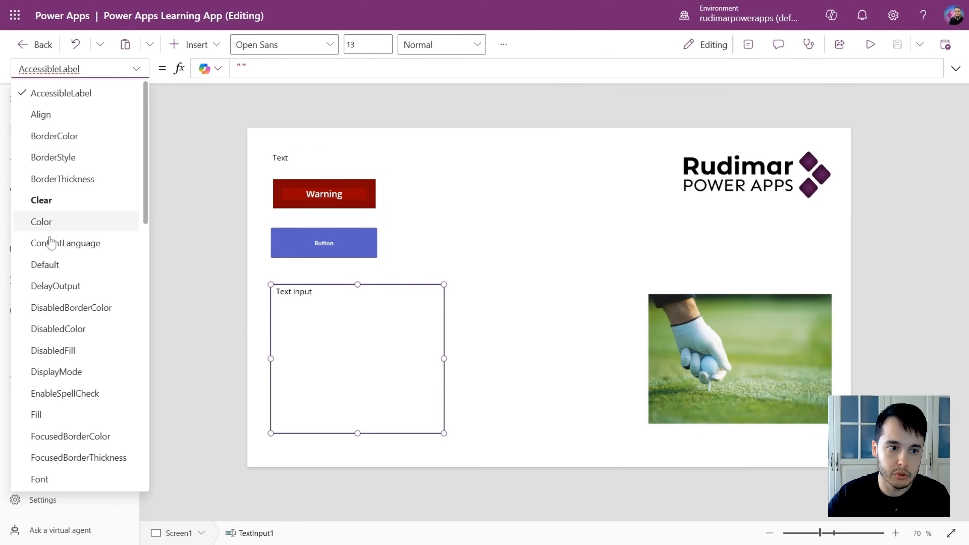
Browse the property lists of TextInput1 and the golf image, with Image chosen
{"action": "scroll", "scroll_direction": "down", "scroll_amount": 3}
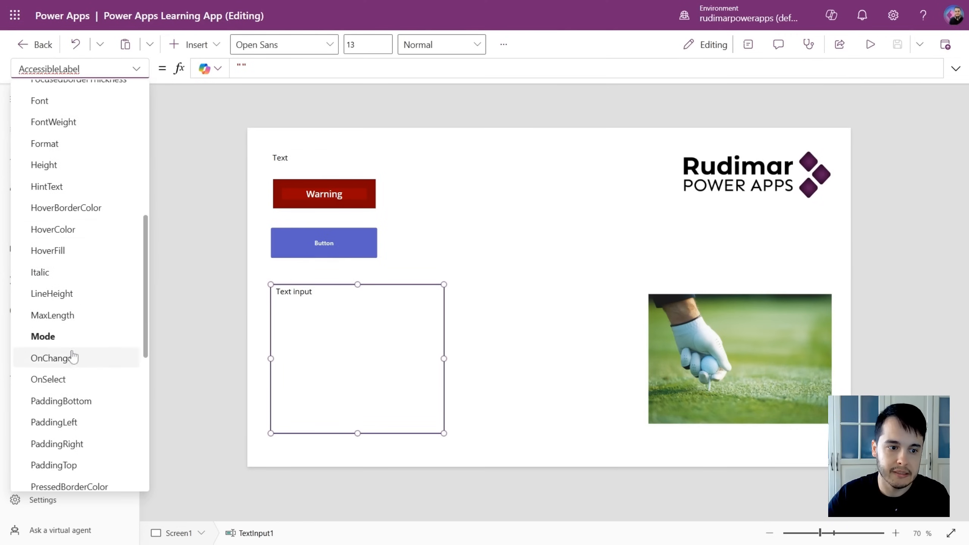
{"action": "scroll", "scroll_direction": "down", "scroll_amount": 3}
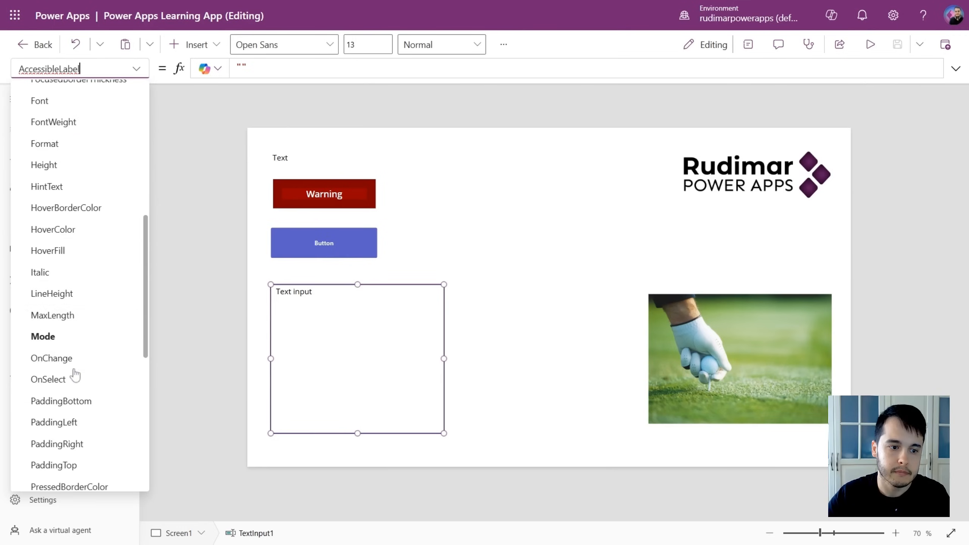
{"action": "left_click", "coordinate": [739, 358]}
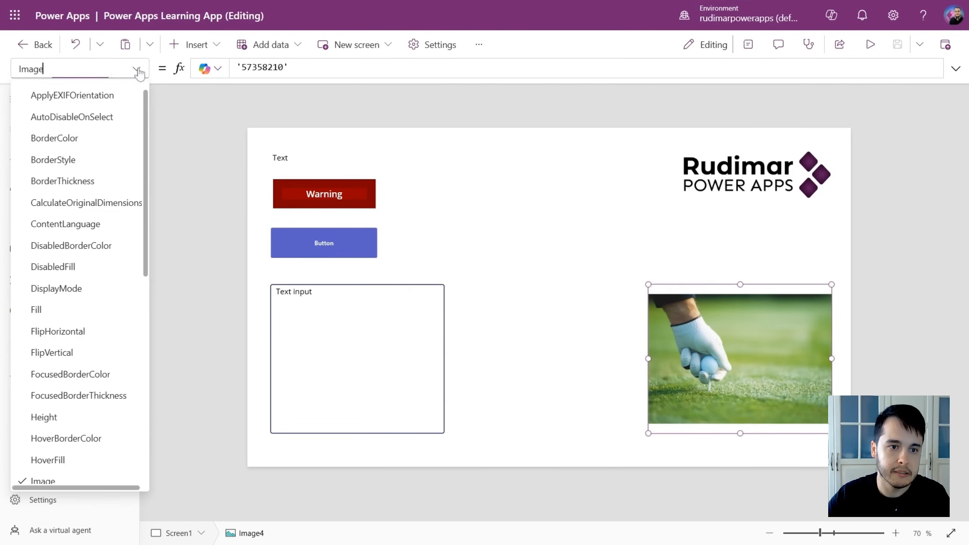
{"action": "scroll", "scroll_direction": "down", "scroll_amount": 3}
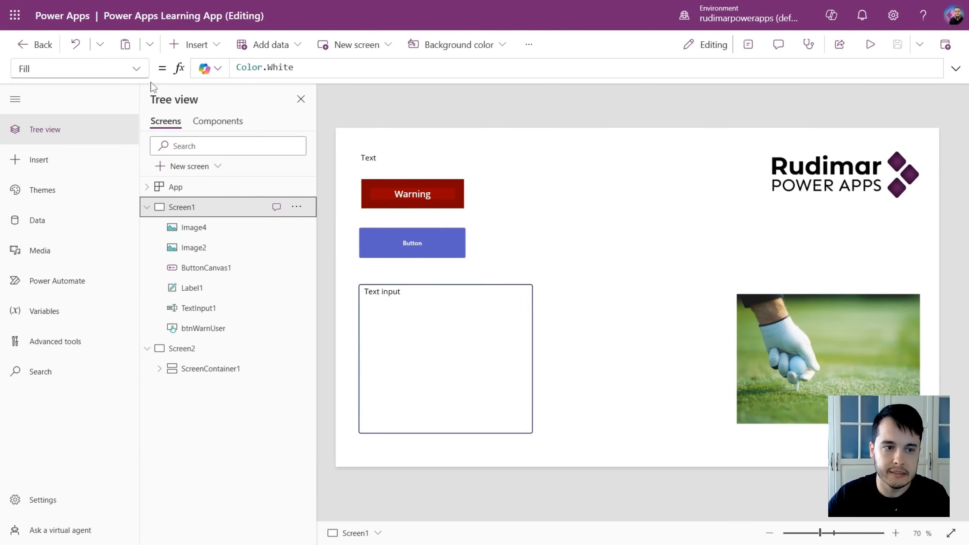
Select TextInput1 under Screen1 in the Tree view outline
{"action": "left_click", "coordinate": [79, 68]}
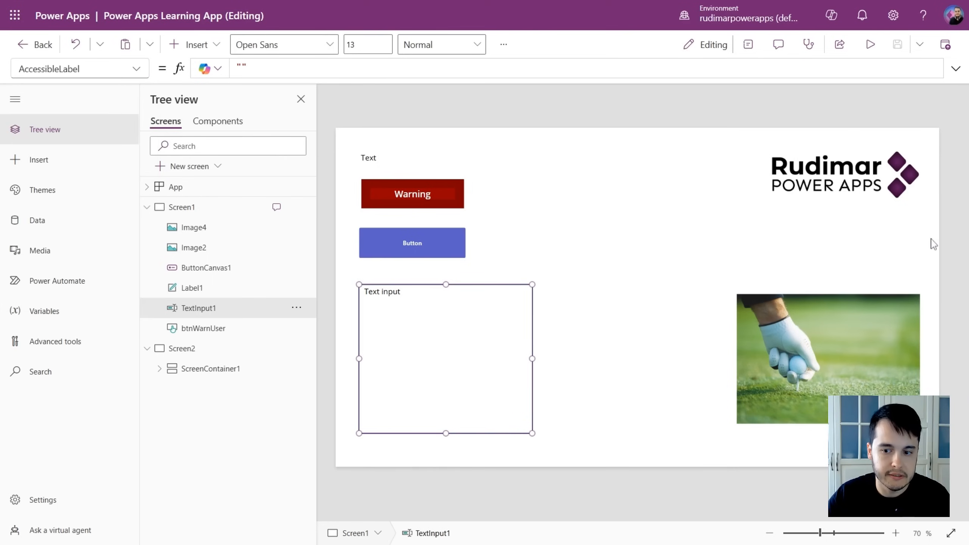
{"action": "mouse_move", "coordinate": [879, 257]}
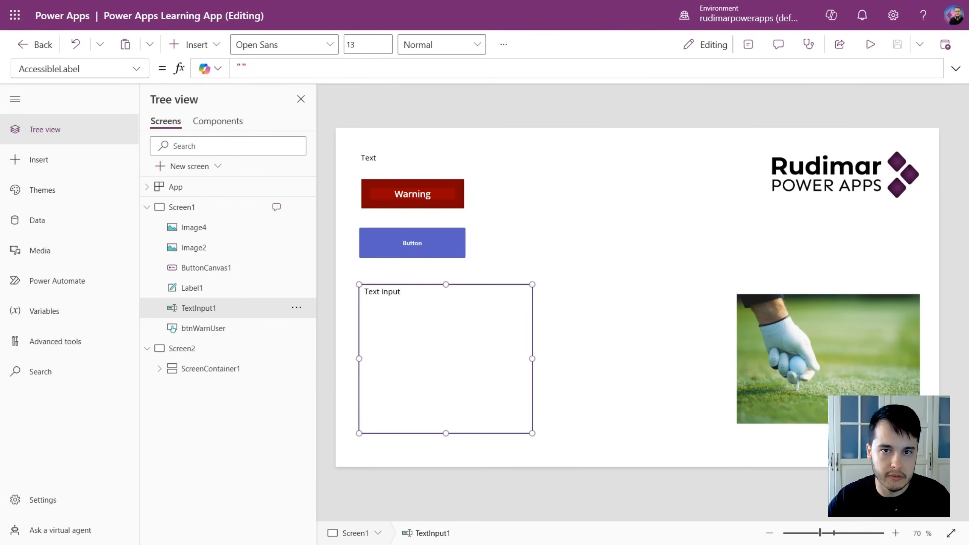
{"action": "mouse_move", "coordinate": [748, 44]}
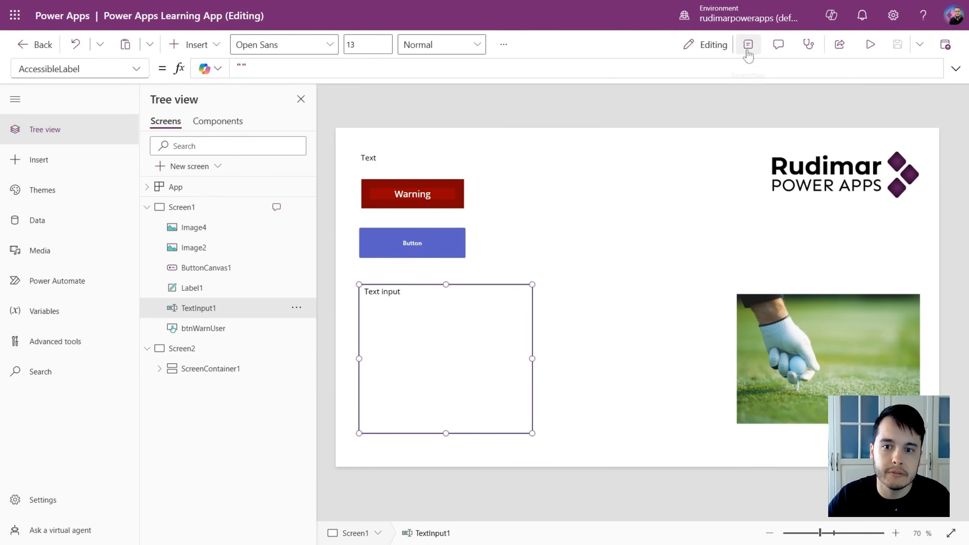
{"action": "mouse_move", "coordinate": [747, 45]}
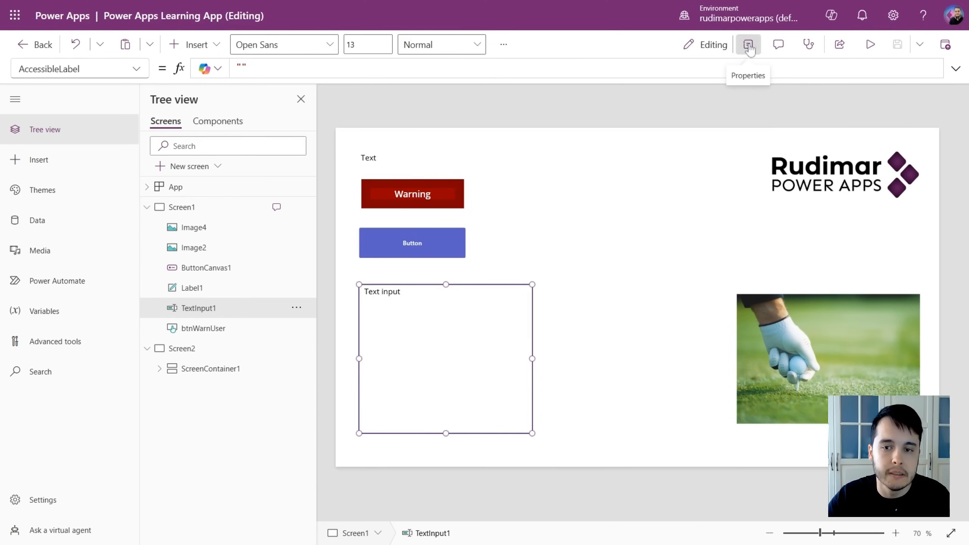
Show TextInput1's properties, close Tree view, and clear its Default text
{"action": "left_click", "coordinate": [748, 44]}
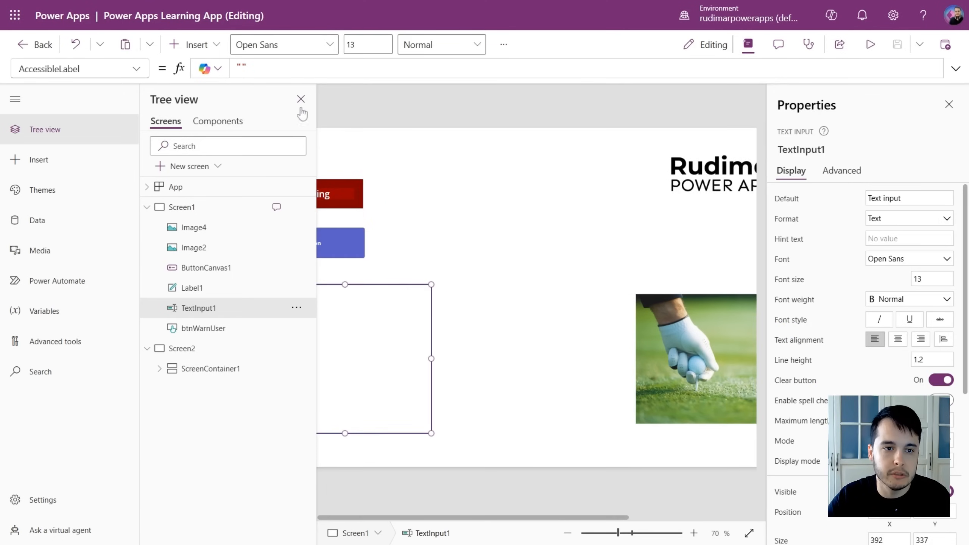
{"action": "left_click", "coordinate": [301, 98]}
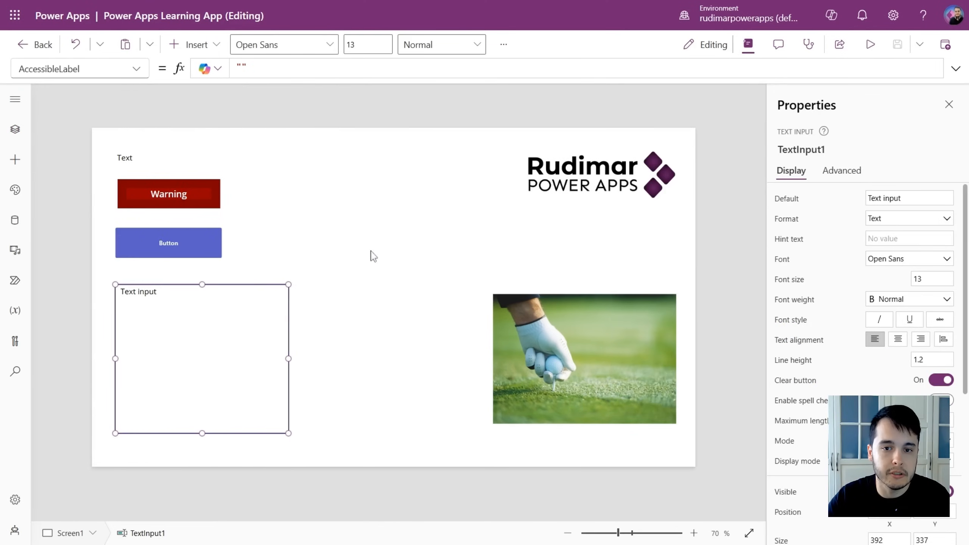
{"action": "mouse_move", "coordinate": [724, 181]}
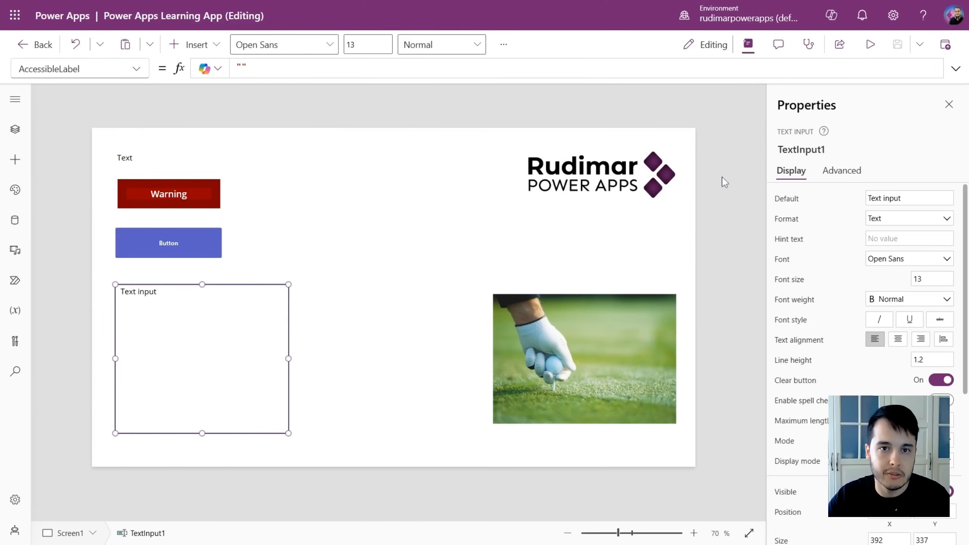
{"action": "mouse_move", "coordinate": [873, 295]}
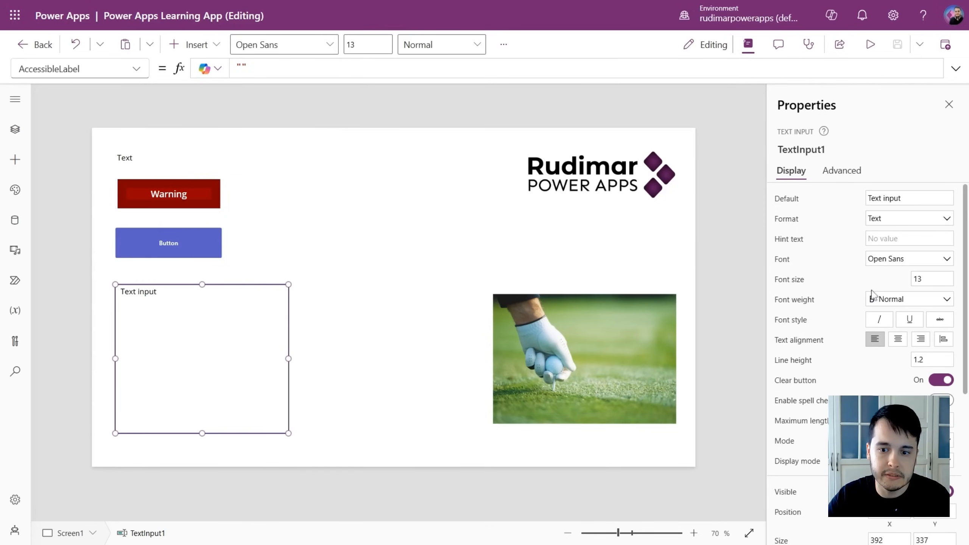
{"action": "scroll", "scroll_direction": "down", "scroll_amount": 3}
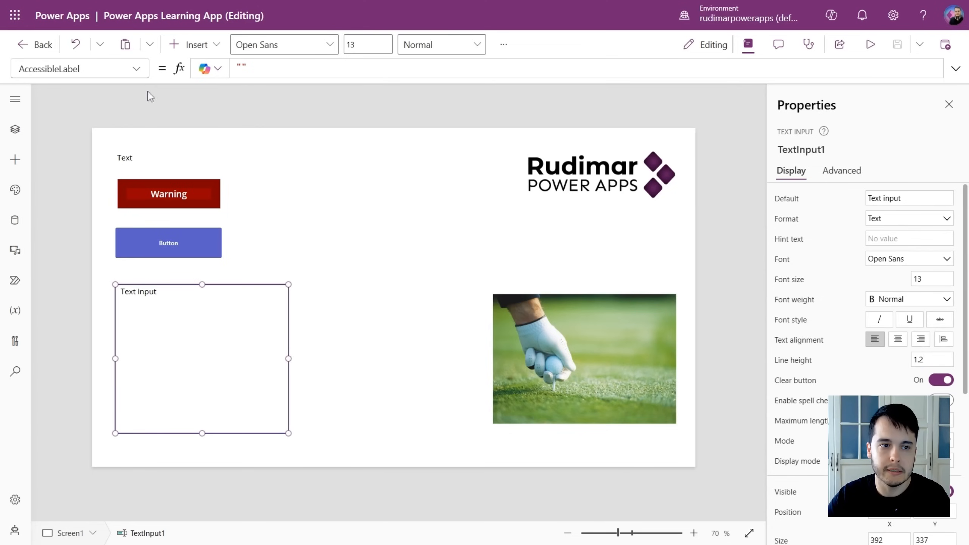
{"action": "left_click", "coordinate": [74, 69]}
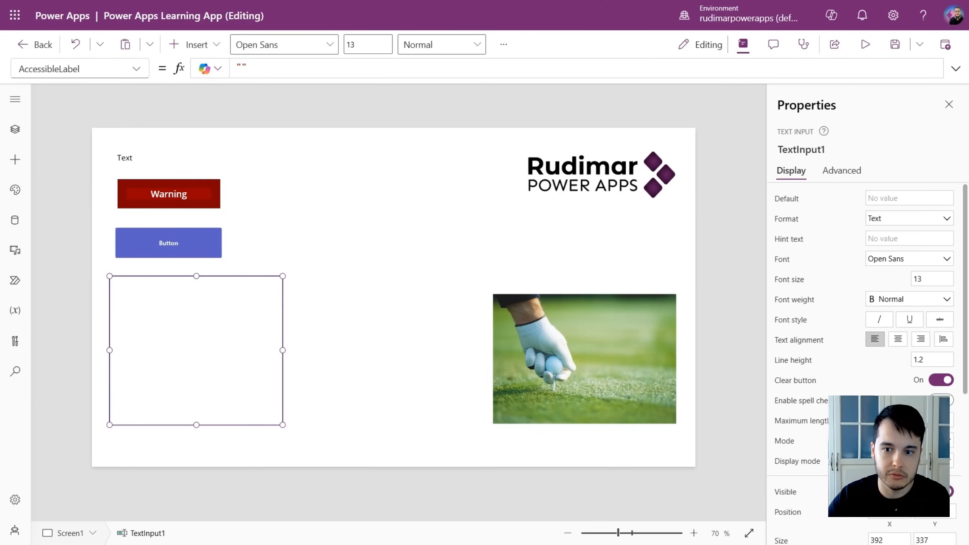
{"action": "mouse_move", "coordinate": [784, 368]}
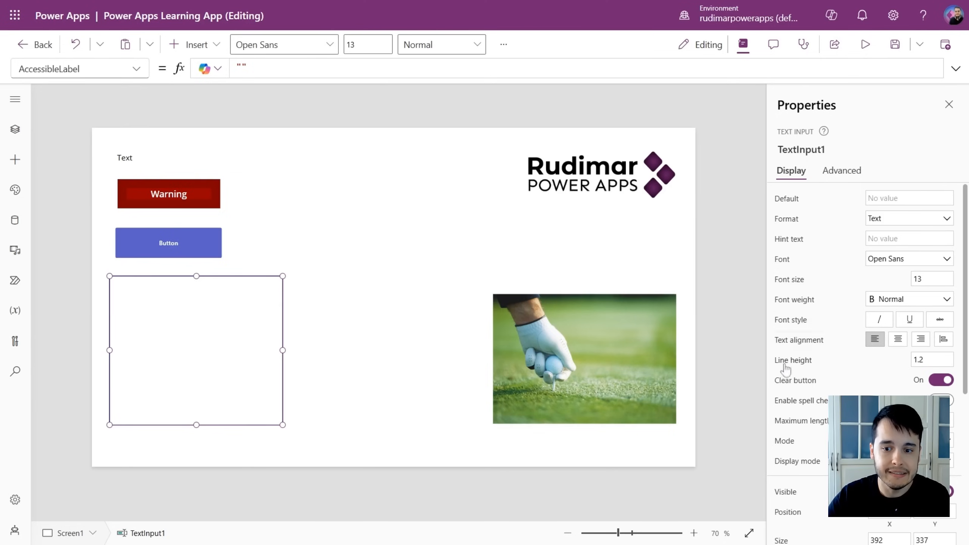
{"action": "left_click", "coordinate": [786, 199]}
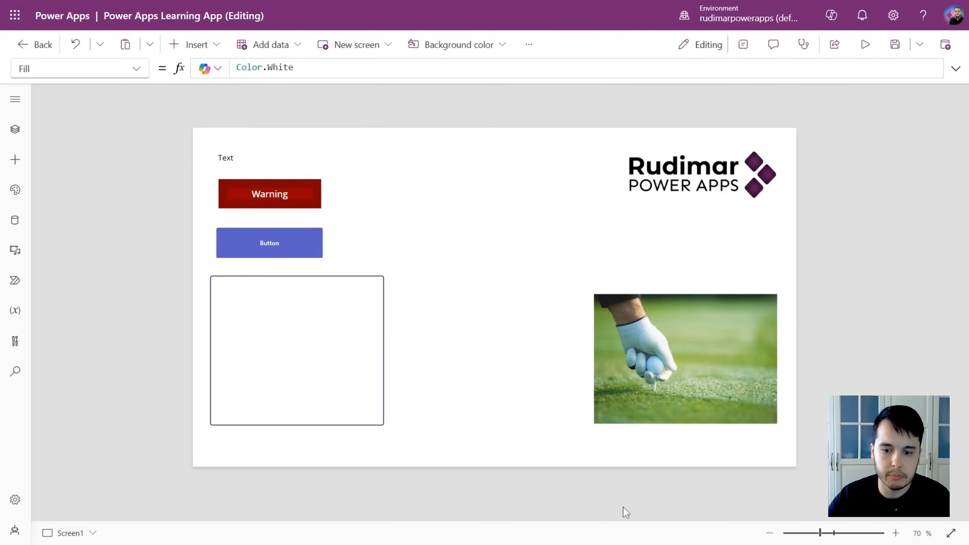
Zoom in on Screen1 and fit it to the window at 80%
{"action": "left_click", "coordinate": [69, 532]}
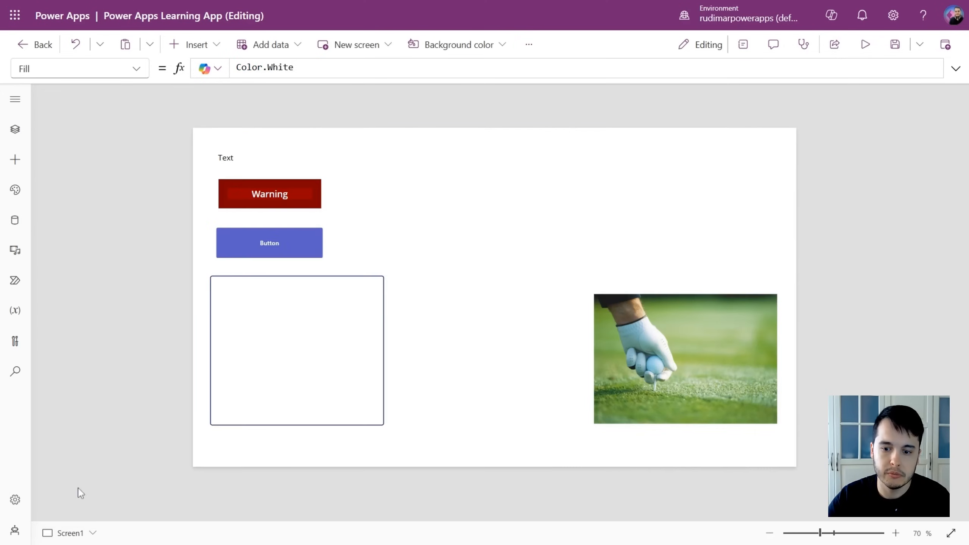
{"action": "left_click", "coordinate": [895, 532]}
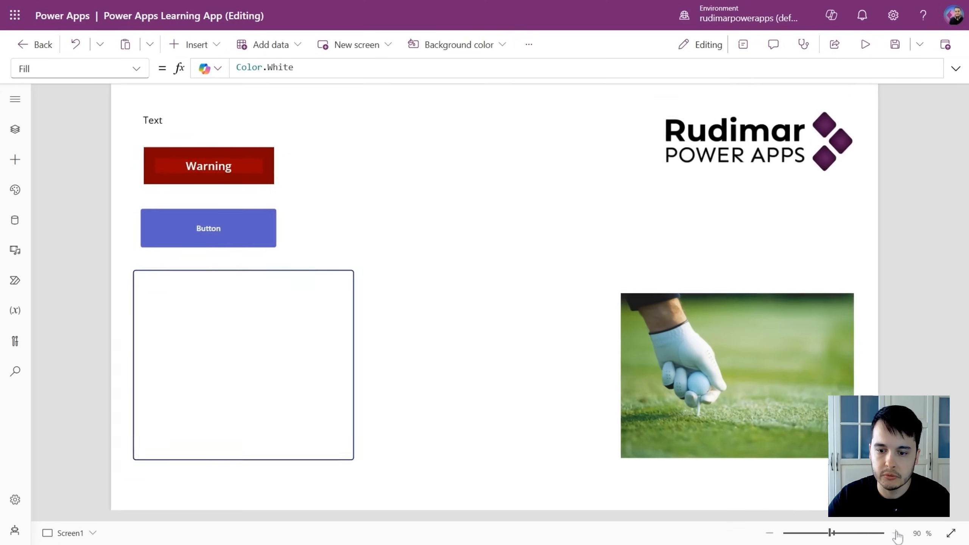
{"action": "left_click", "coordinate": [894, 533]}
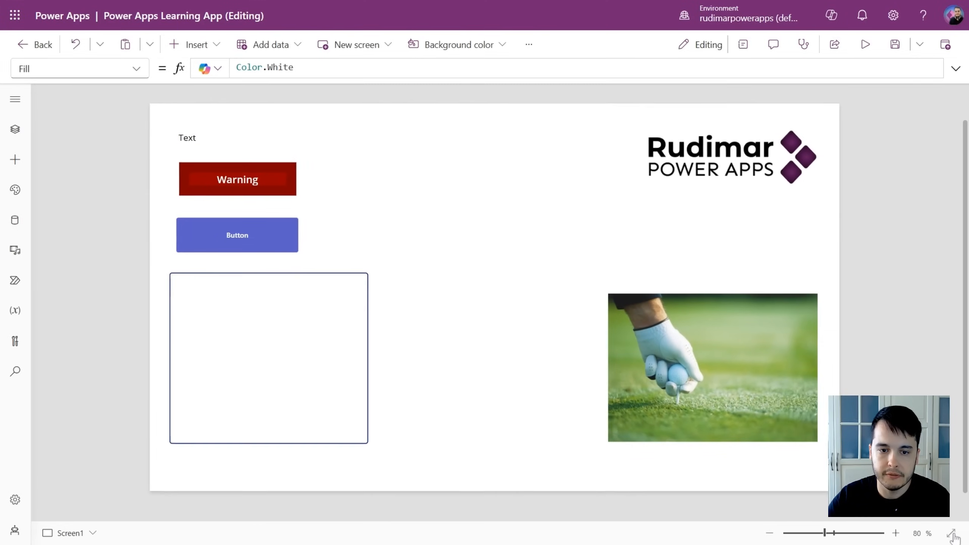
{"action": "mouse_move", "coordinate": [758, 224]}
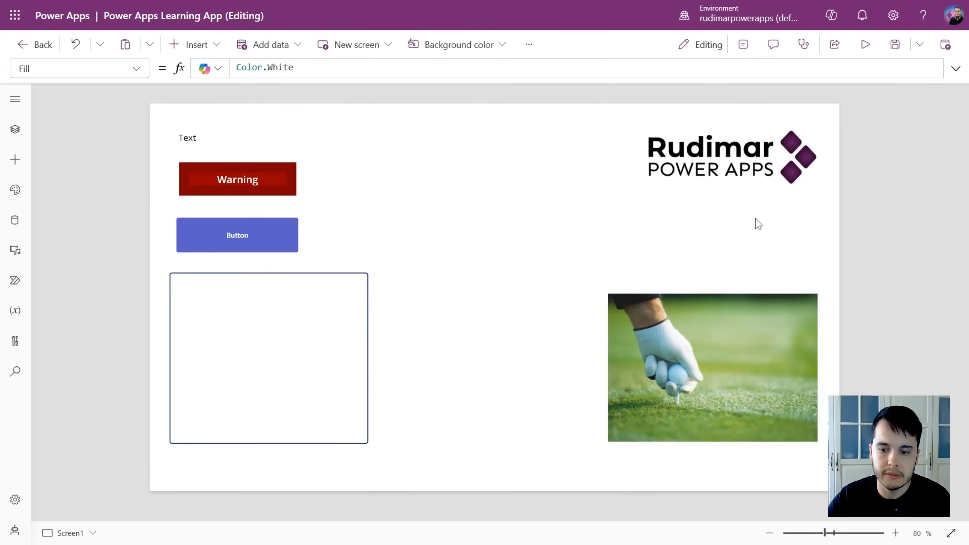